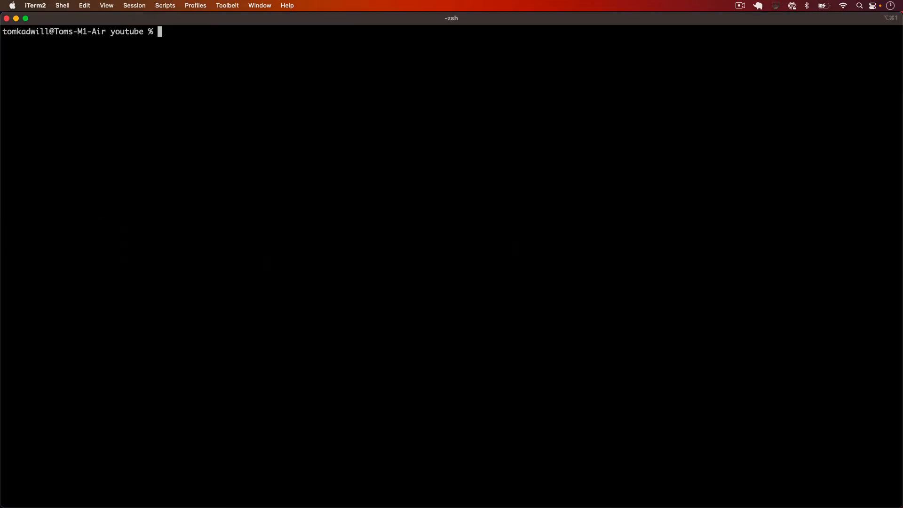
Step: Create the installation_and_structure folder, move into it, and add an empty Gemfile
{"action": "type", "text": "mkdir"}
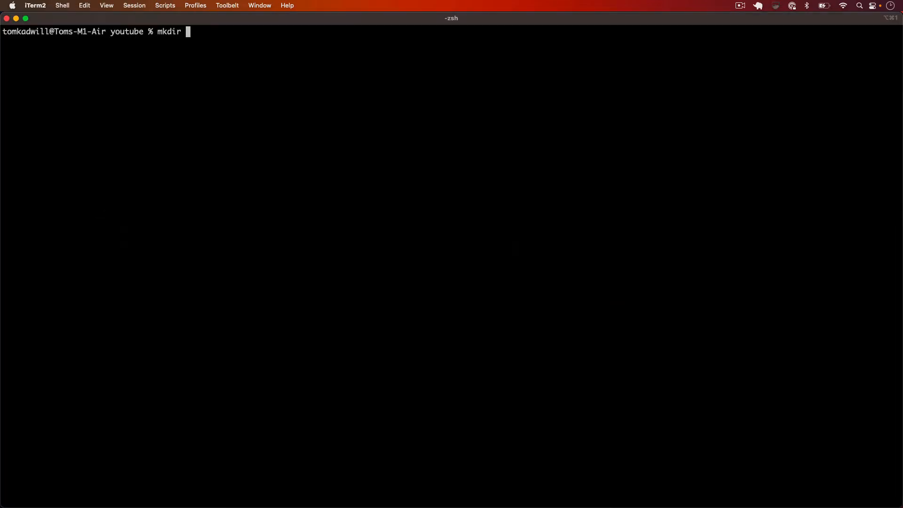
{"action": "type", "text": "installation"}
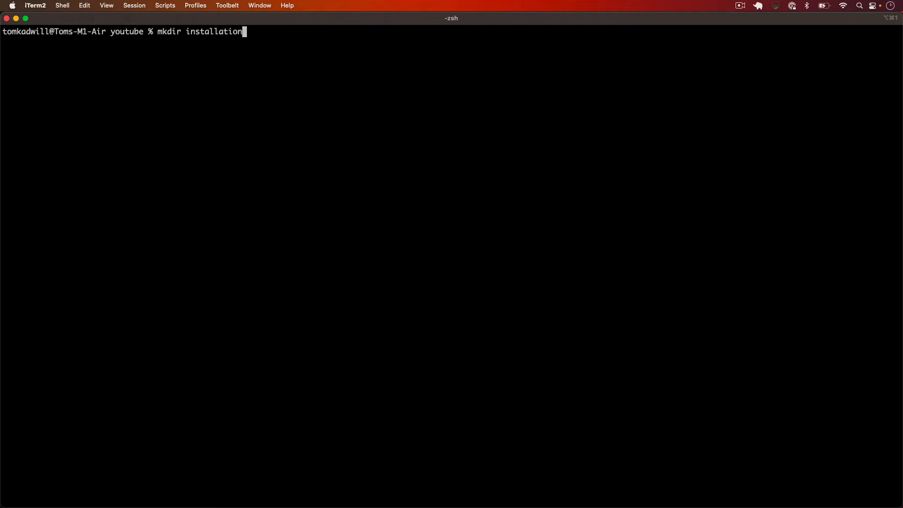
{"action": "type", "text": "_and_str"}
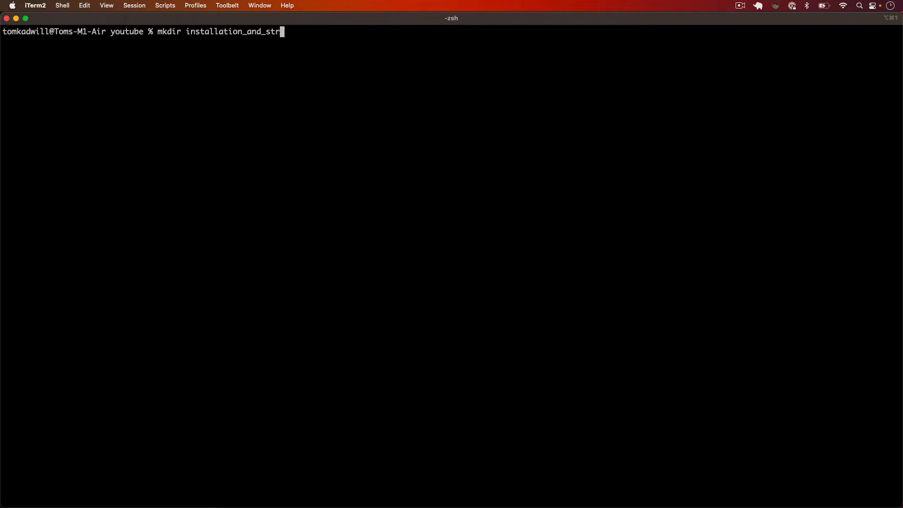
{"action": "key", "text": "Return"}
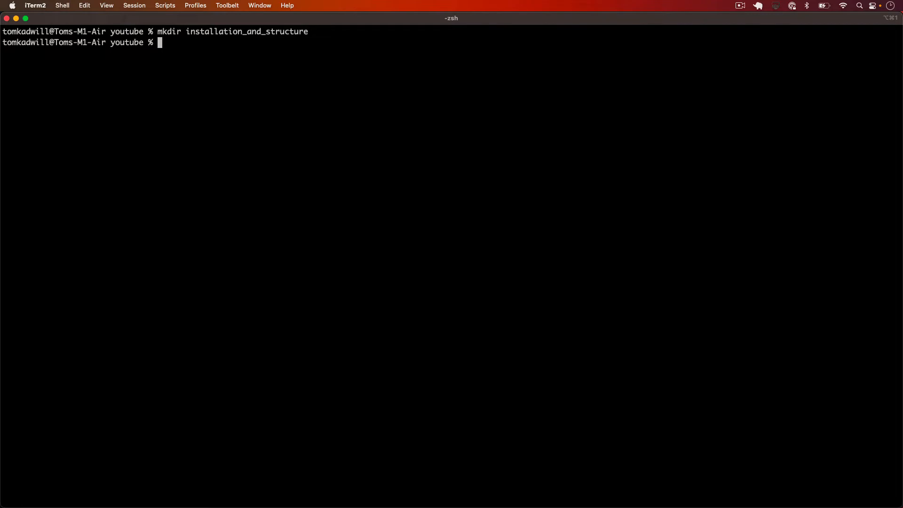
{"action": "type", "text": "cd installation_and_structure/"}
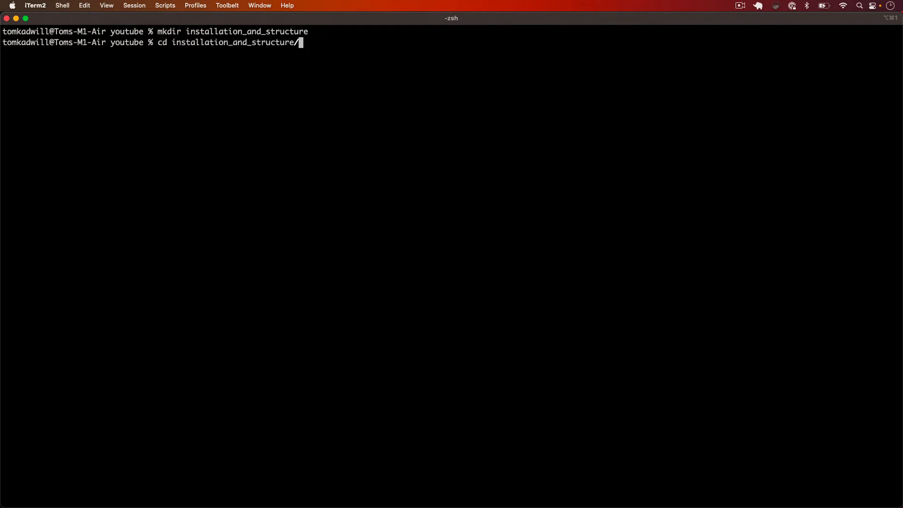
{"action": "key", "text": "Return"}
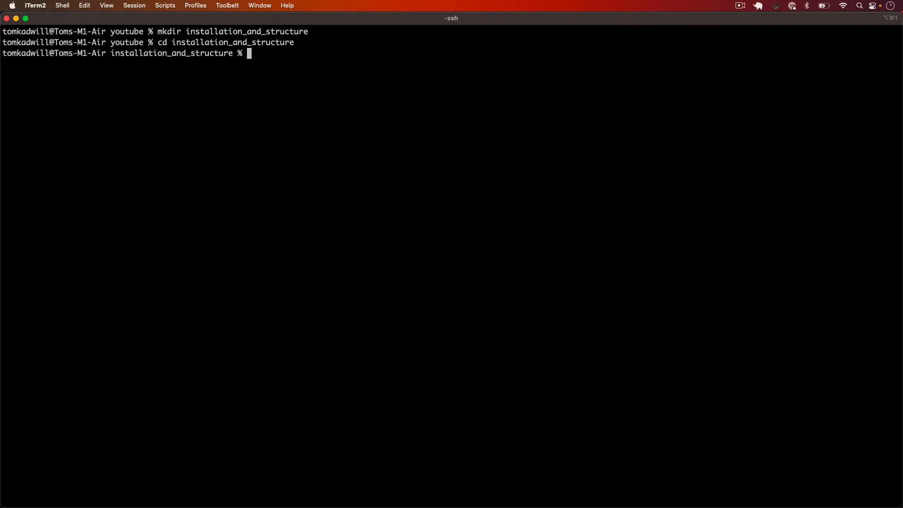
{"action": "type", "text": "touch"}
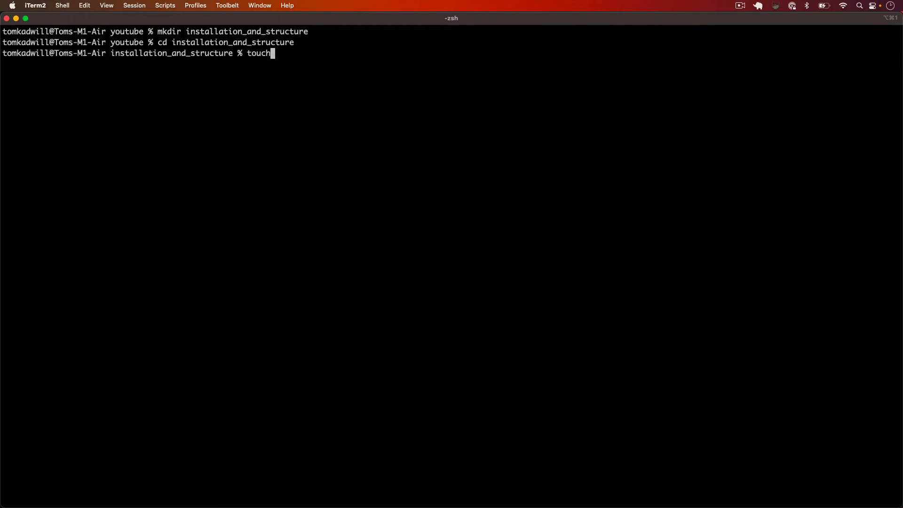
{"action": "type", "text": "Gemfile"}
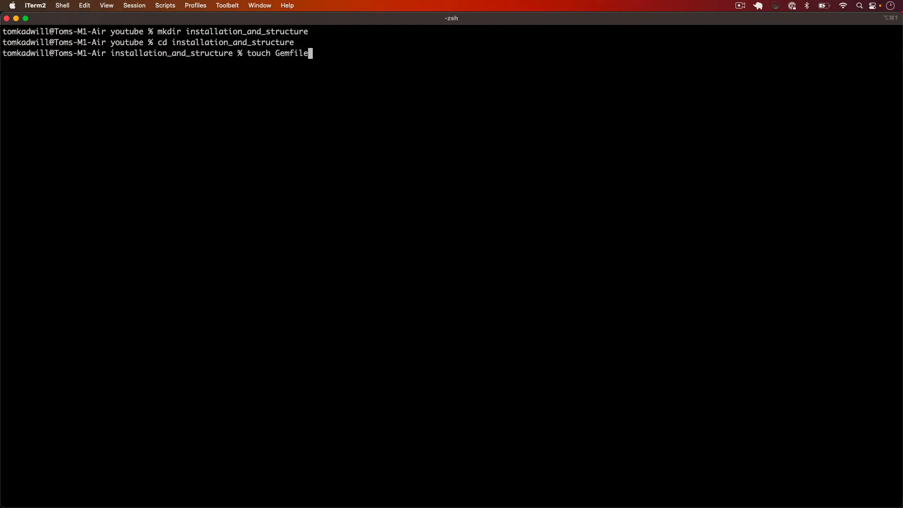
{"action": "key", "text": "Return"}
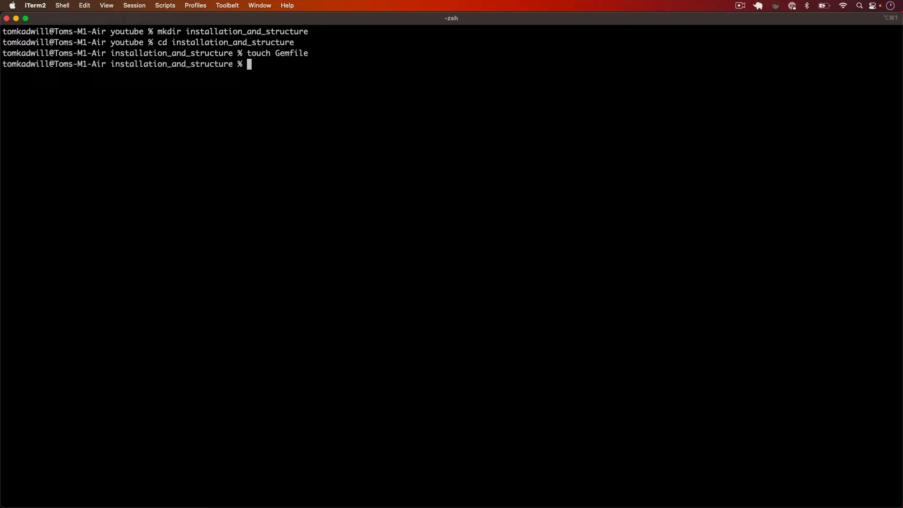
Step: Open the project folder in VS Code with code
{"action": "type", "text": "code ."}
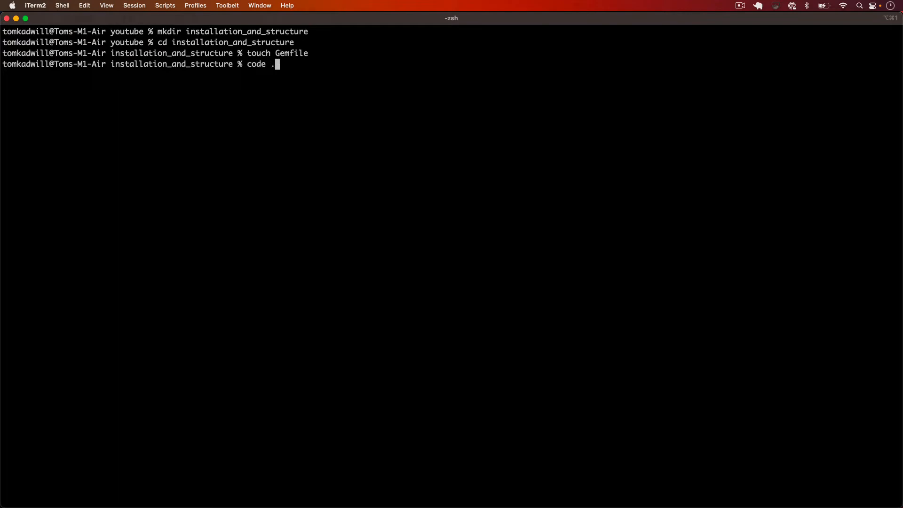
{"action": "key", "text": "Return"}
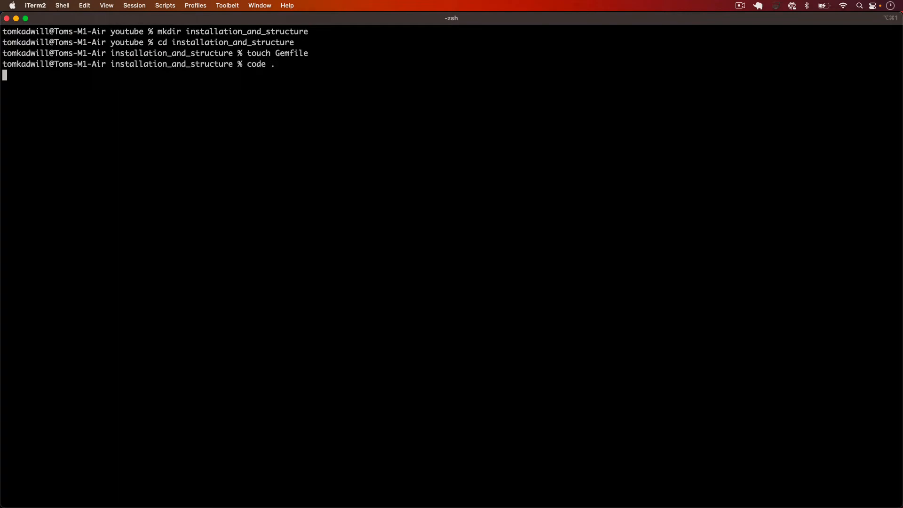
{"action": "key", "text": "Return"}
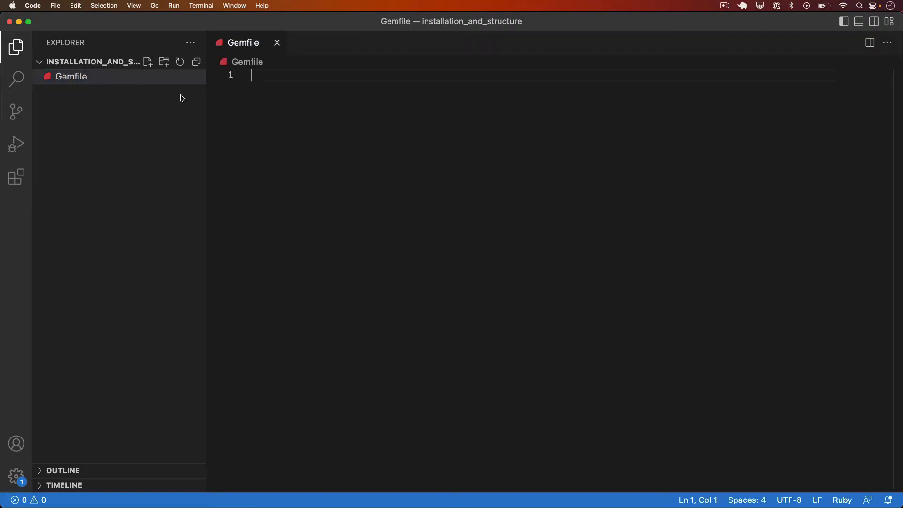
{"action": "mouse_move", "coordinate": [254, 99]}
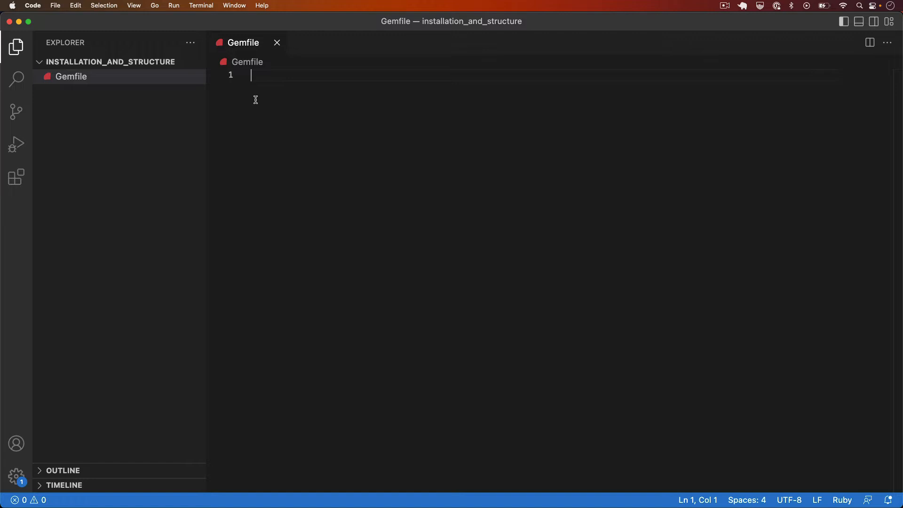
{"action": "type", "text": "source '"}
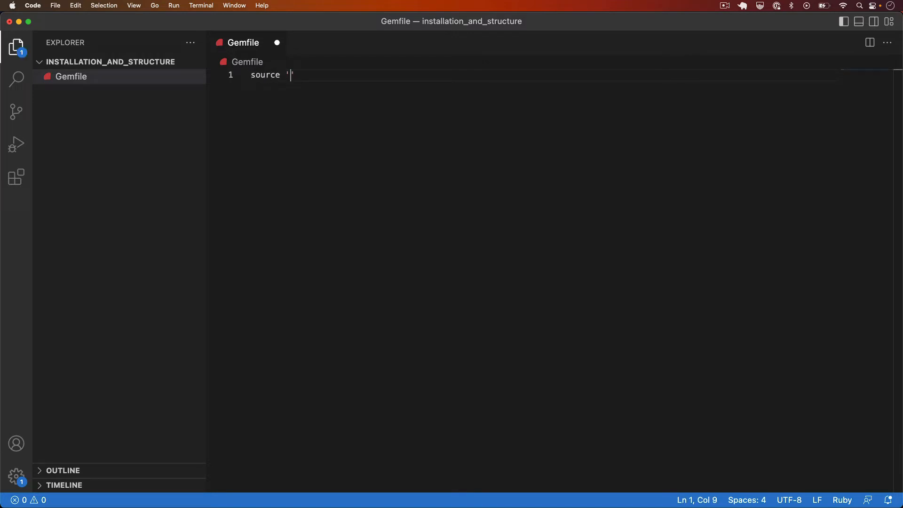
{"action": "type", "text": "https://r"}
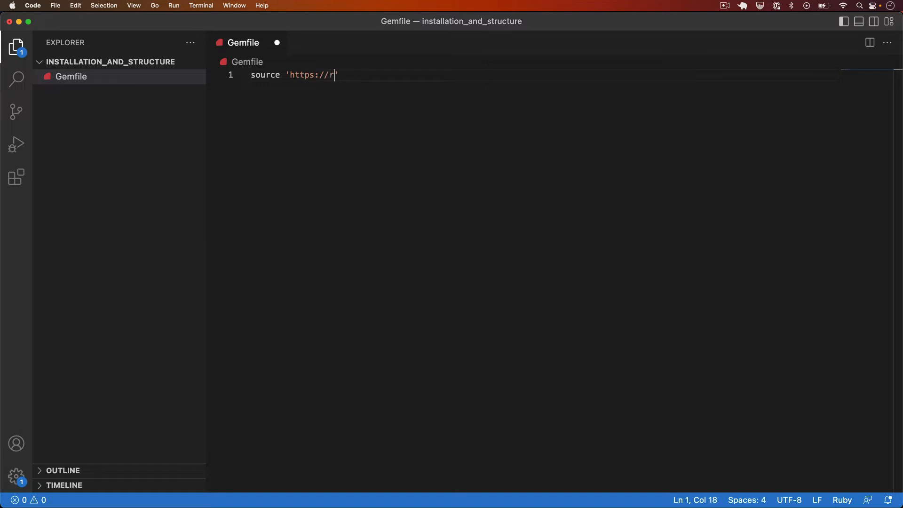
{"action": "type", "text": "ubygems.org'"}
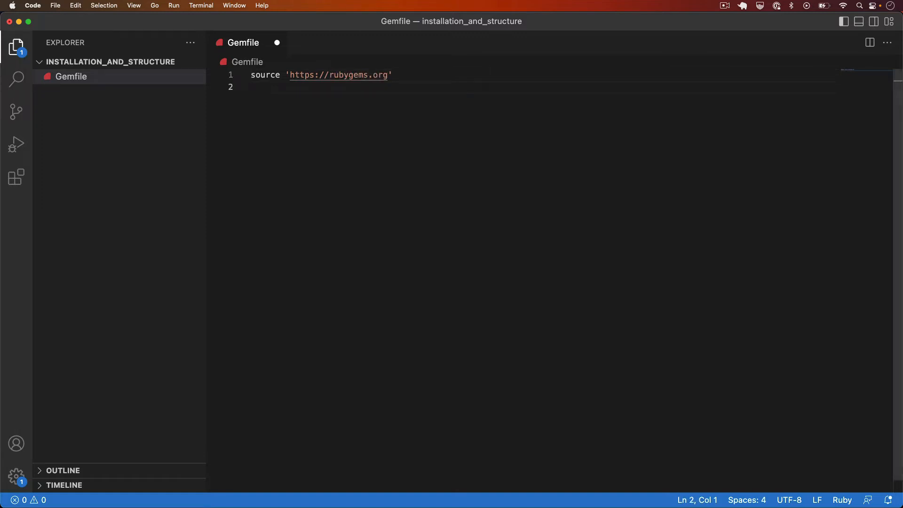
{"action": "key", "text": "Return"}
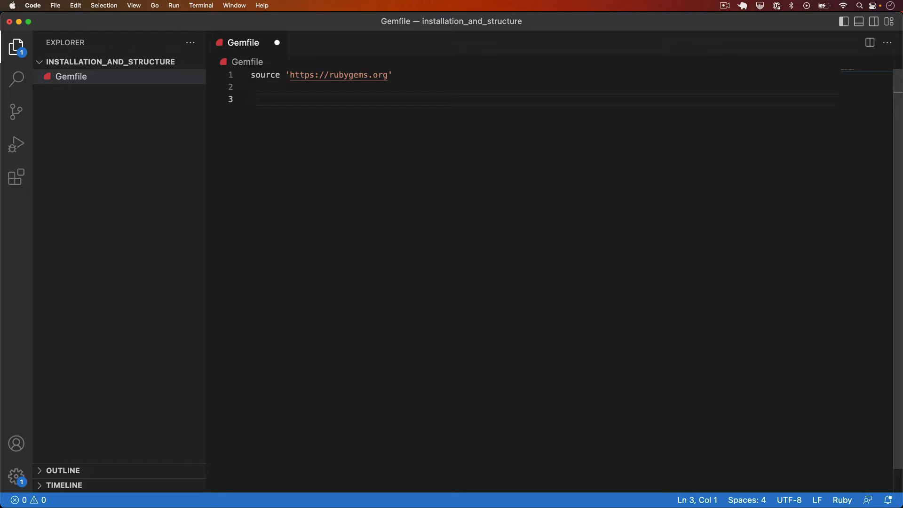
{"action": "type", "text": "gem 'r'"}
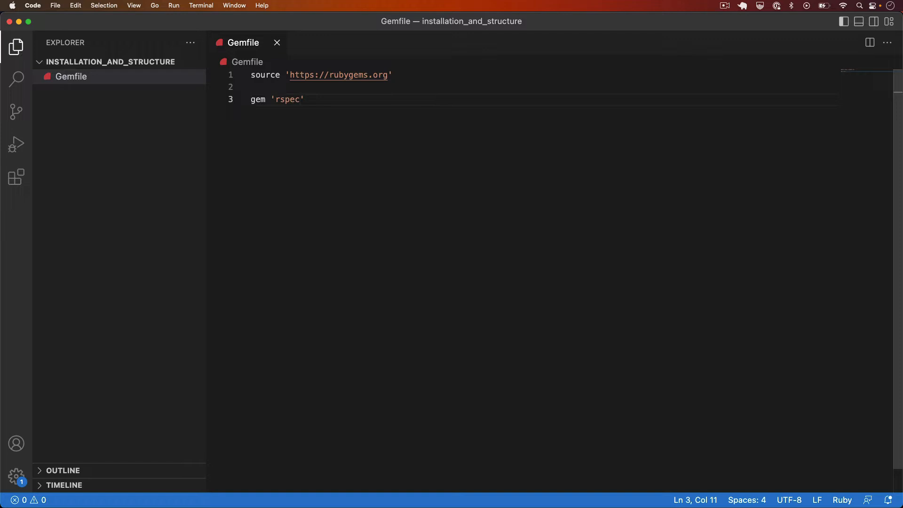
{"action": "mouse_move", "coordinate": [281, 94]}
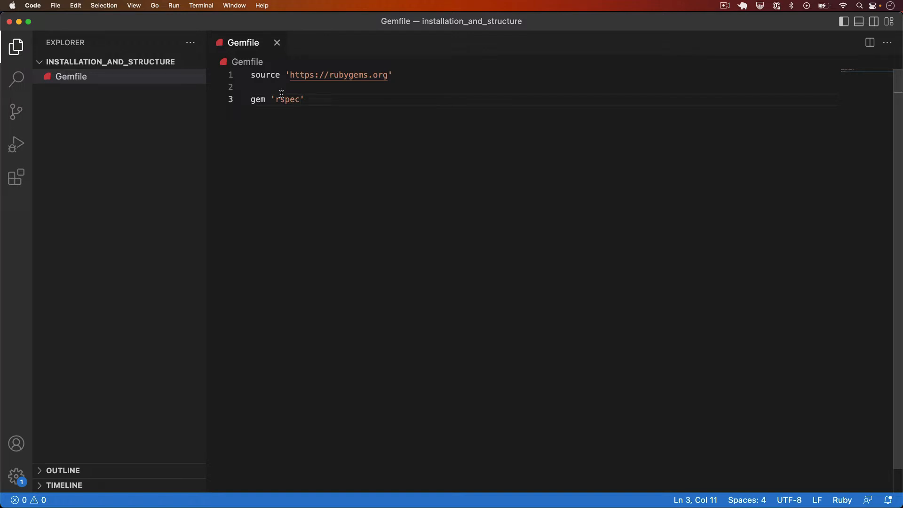
Step: Create a new .ruby-version file in the project
{"action": "left_click", "coordinate": [147, 62]}
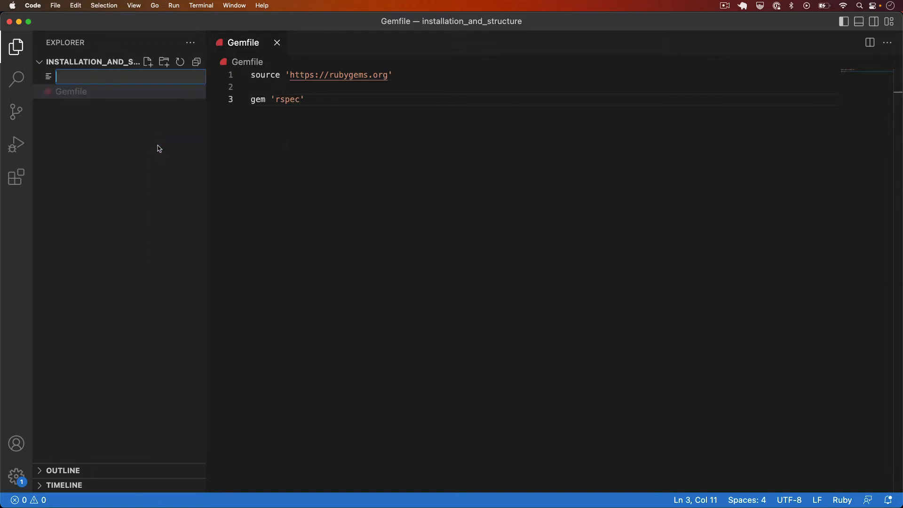
{"action": "type", "text": "."}
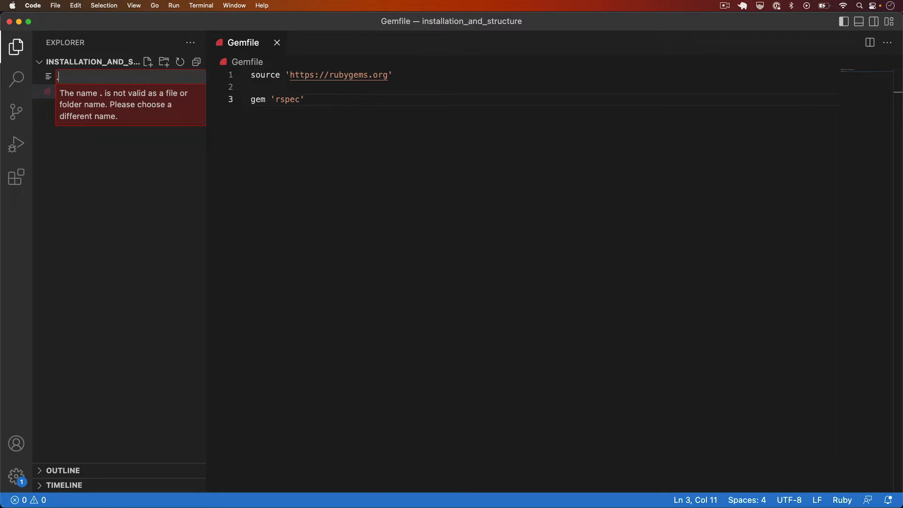
{"action": "type", "text": "rub"}
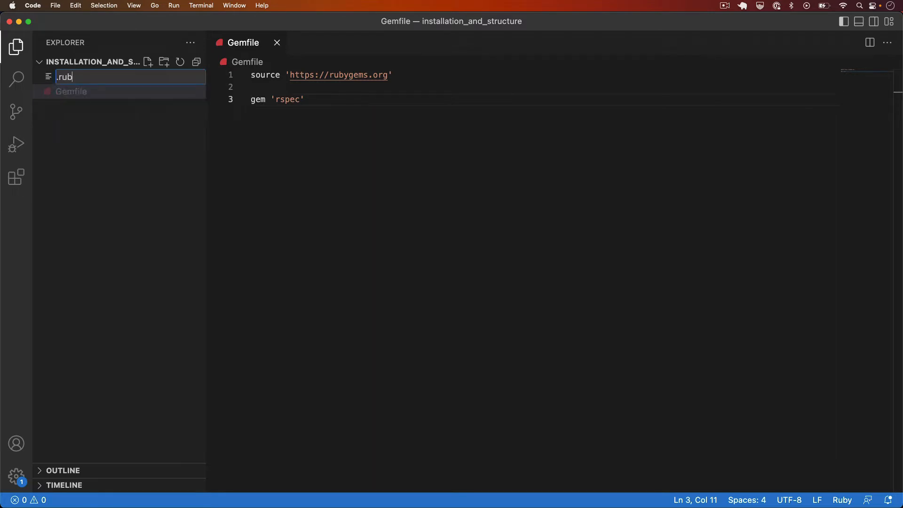
{"action": "type", "text": "y-version"}
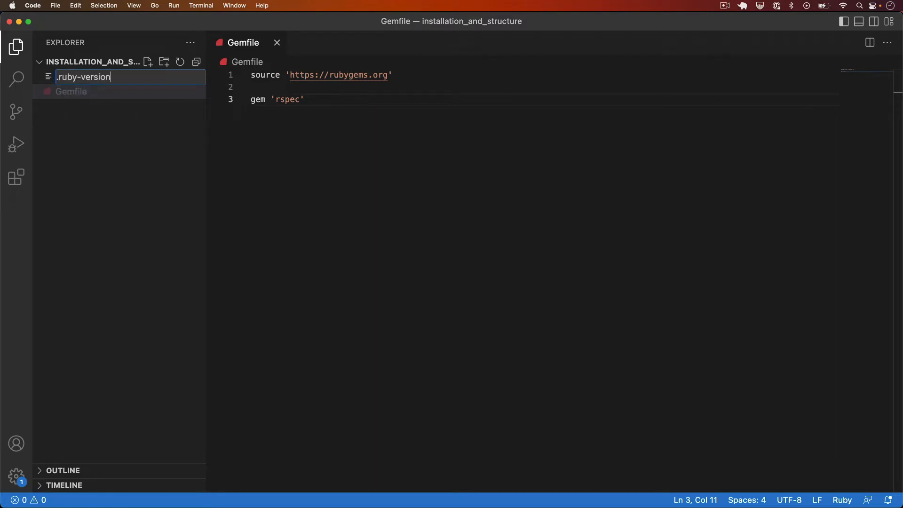
{"action": "key", "text": "Return"}
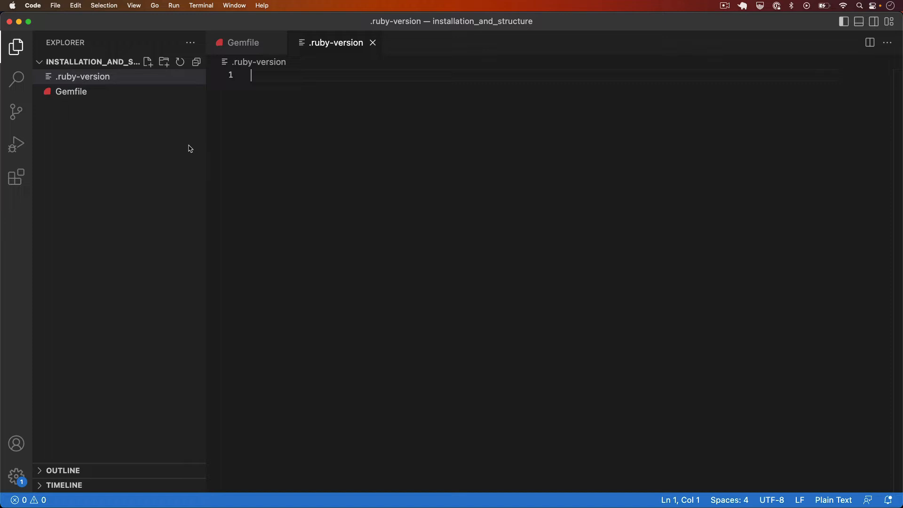
Step: Enter Ruby version 3.1.2 in .ruby-version
{"action": "type", "text": "3.2"}
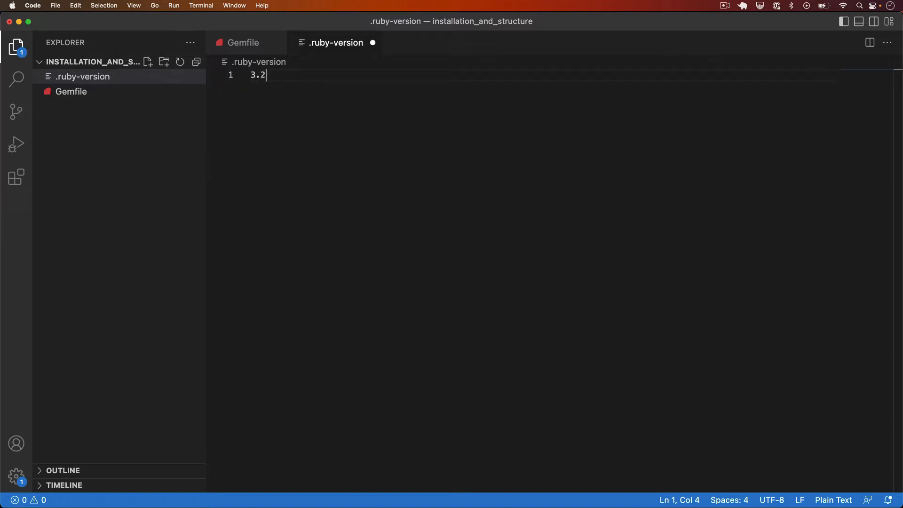
{"action": "key", "text": "Backspace"}
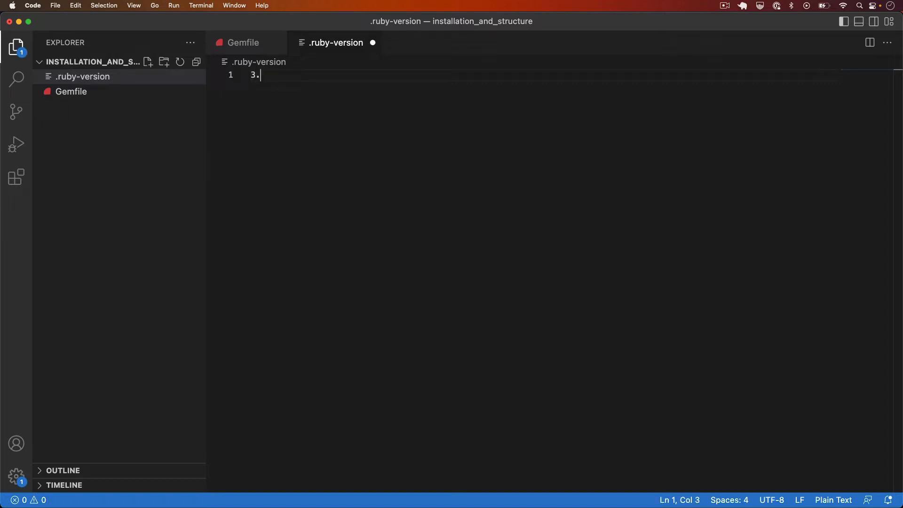
{"action": "type", "text": "1.2"}
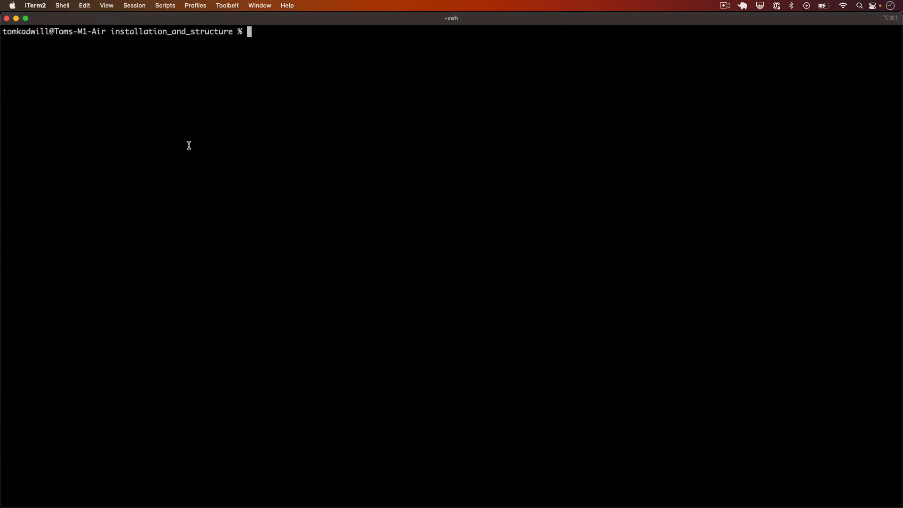
Step: Run bundle install in the project folder
{"action": "type", "text": "bund"}
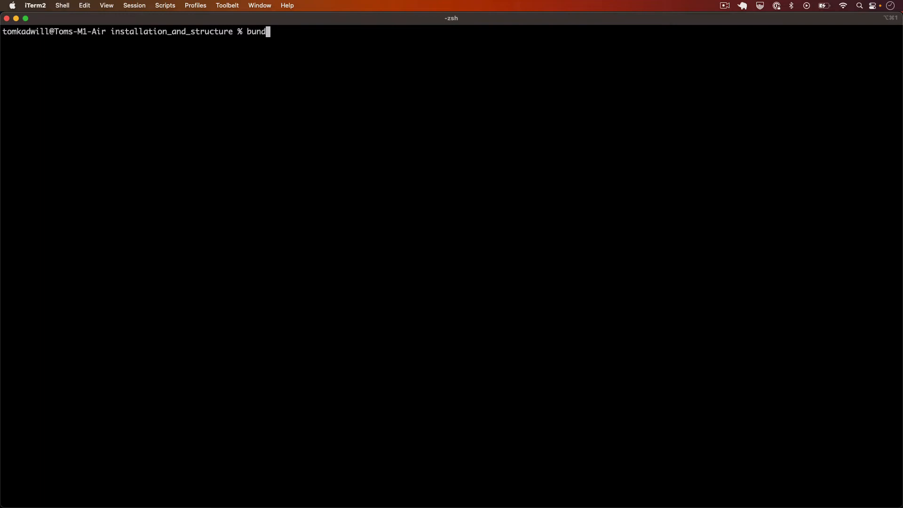
{"action": "type", "text": "le install"}
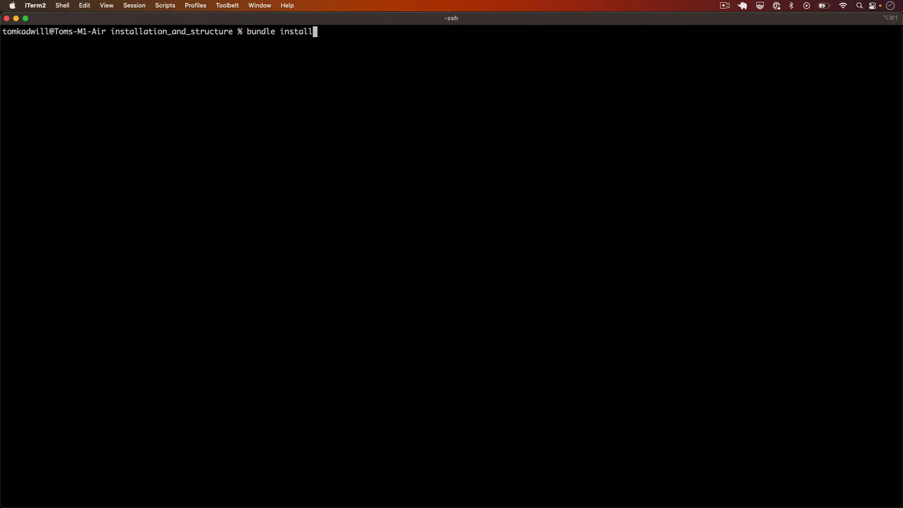
{"action": "key", "text": "Return"}
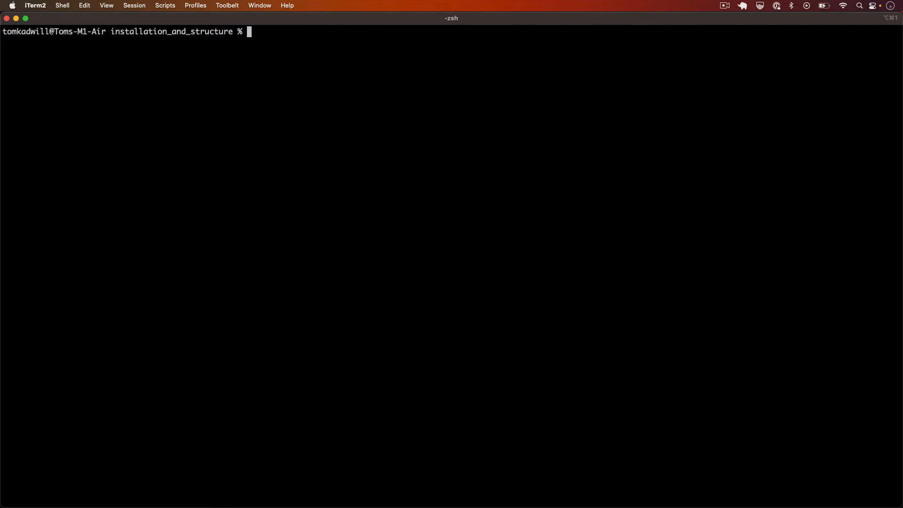
Step: Run mkdir spec and touch main_spec.rb from the terminal
{"action": "type", "text": "mkdir"}
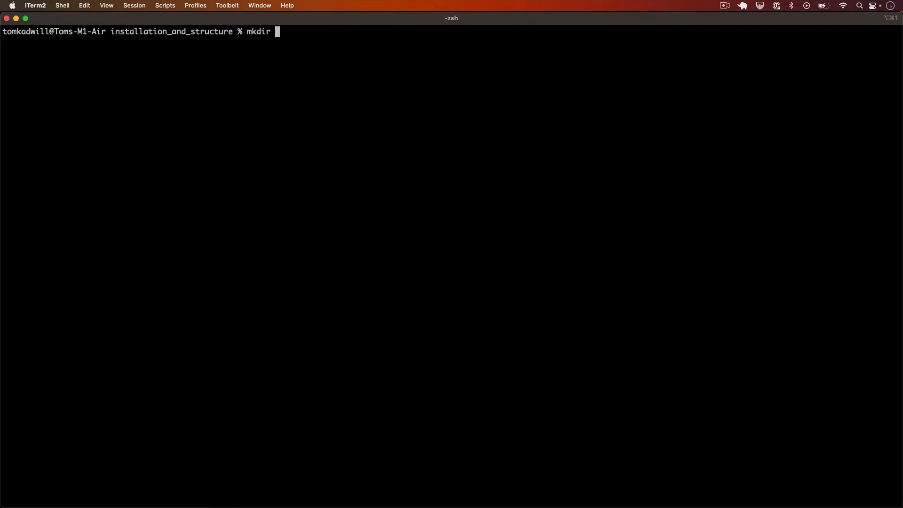
{"action": "key", "text": "Return"}
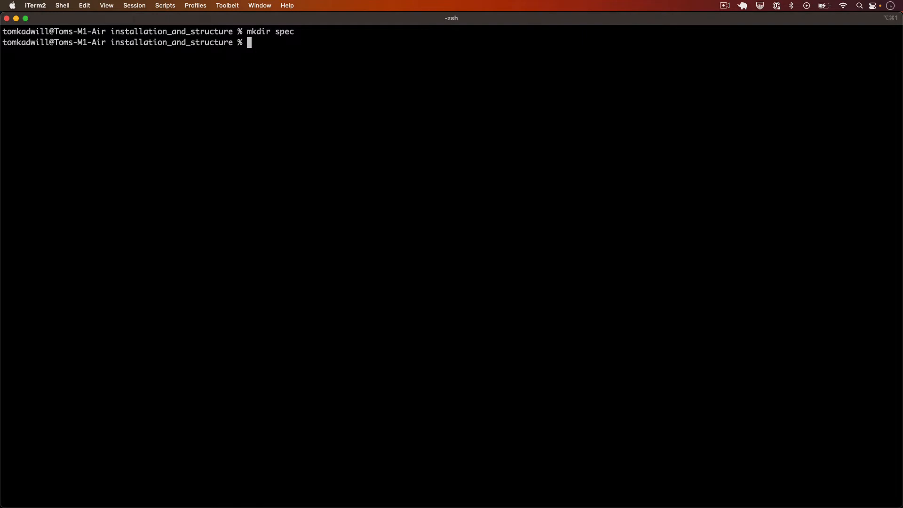
{"action": "type", "text": "touch"}
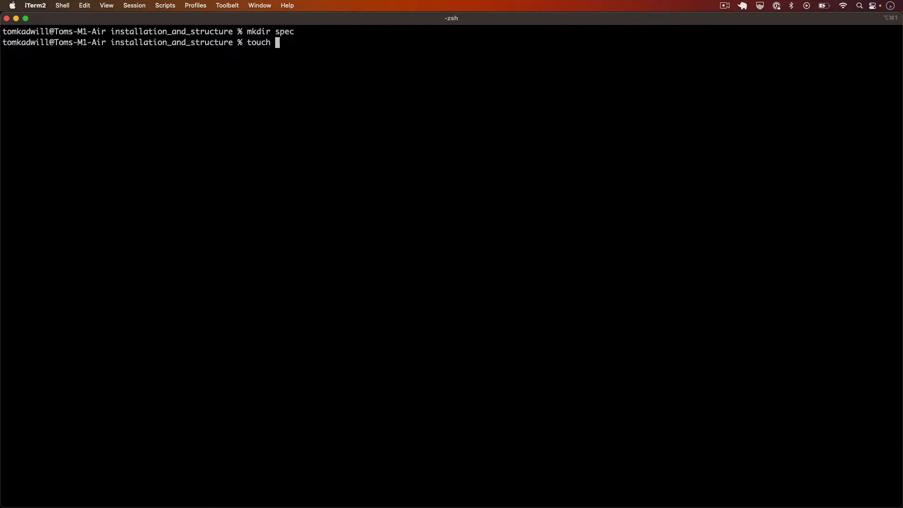
{"action": "type", "text": "main_spec.rb"}
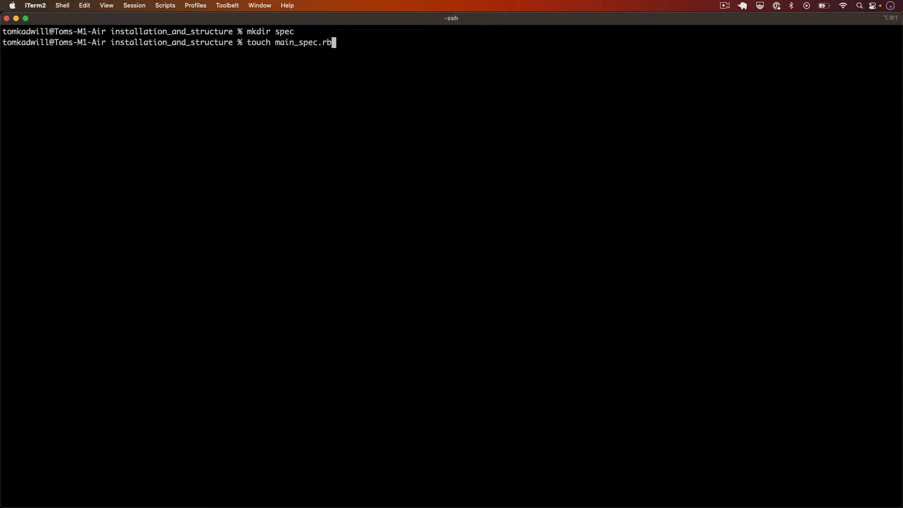
{"action": "key", "text": "Return"}
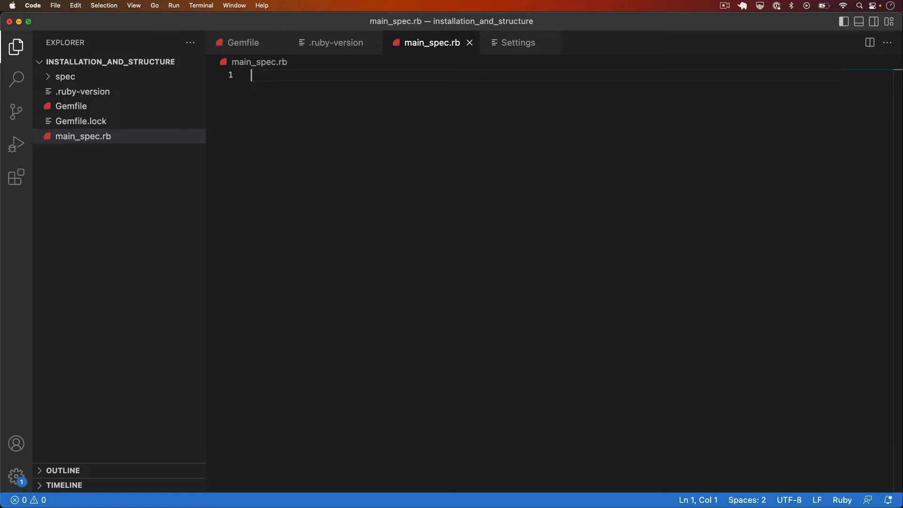
Step: Write the 'adds two numbers' example asserting expect(1 + 1).to eq(2)
{"action": "type", "text": "1 + 1"}
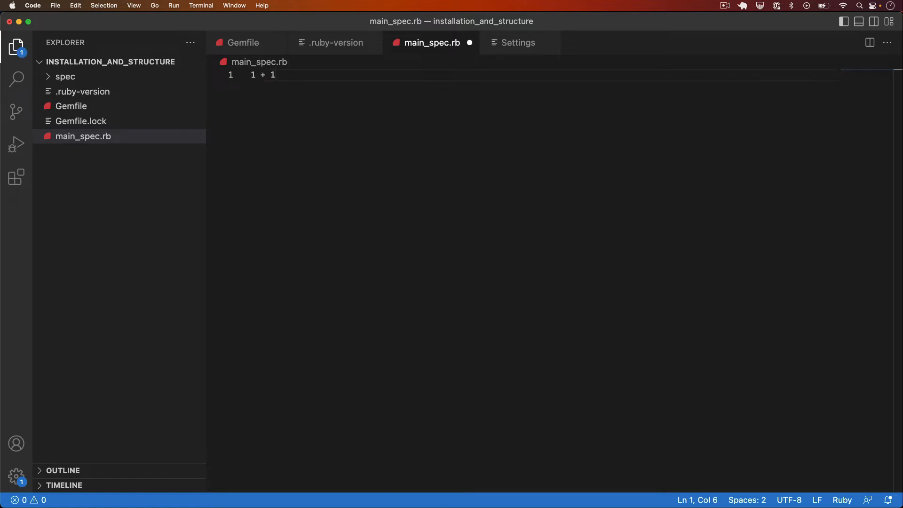
{"action": "type", "text": "= 2"}
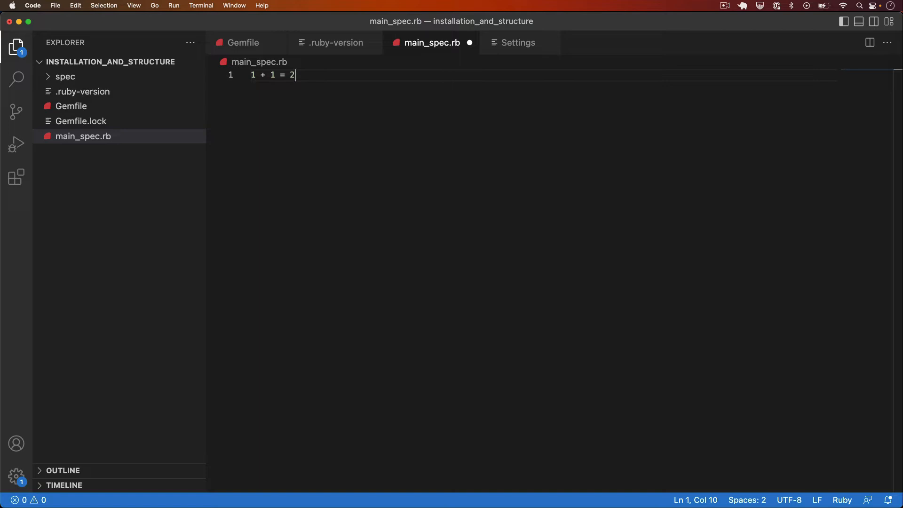
{"action": "key", "text": "Home"}
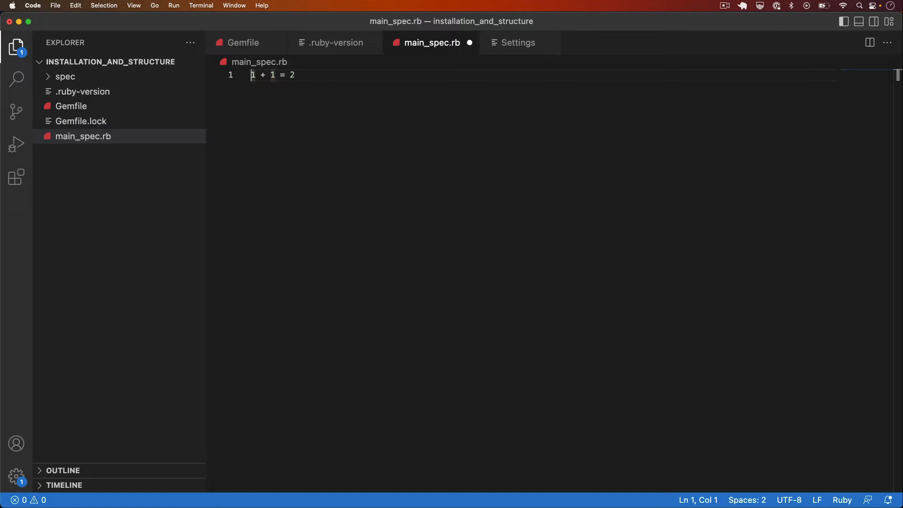
{"action": "type", "text": "expect("}
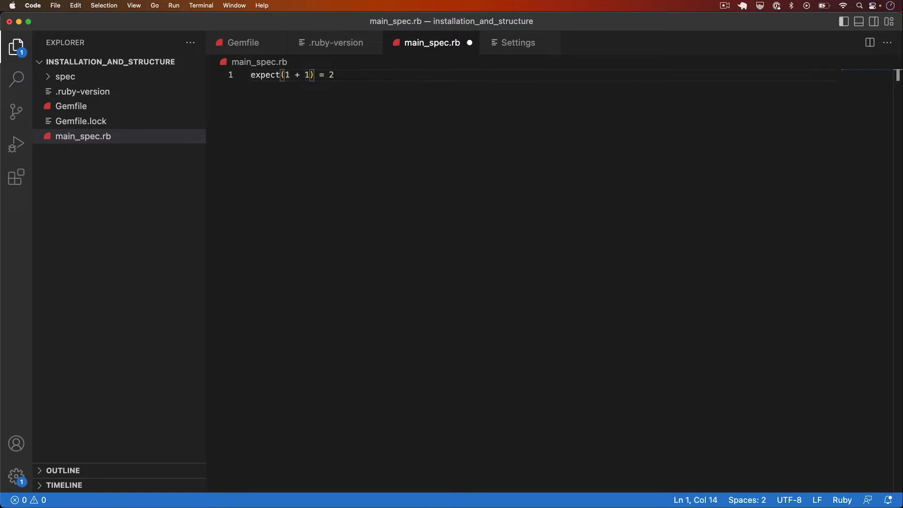
{"action": "type", "text": ".to"}
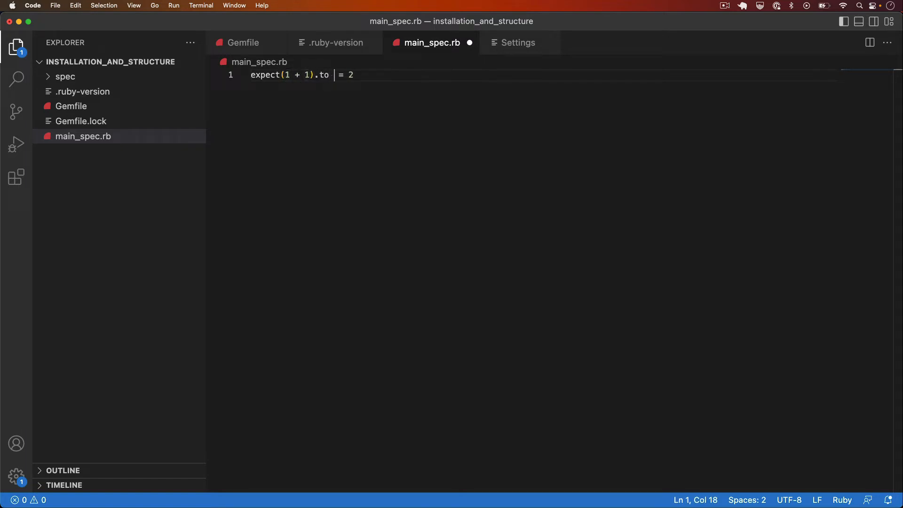
{"action": "type", "text": "eq()"}
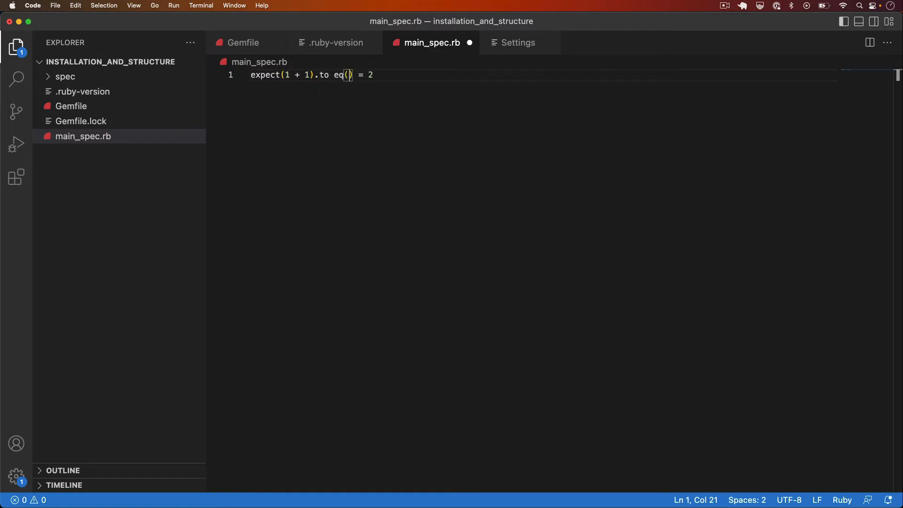
{"action": "type", "text": "2"}
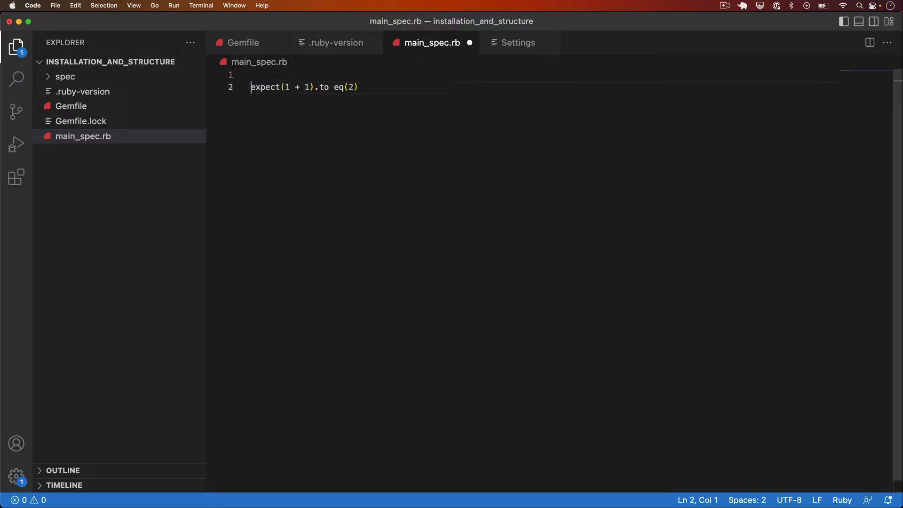
{"action": "type", "text": "it ''"}
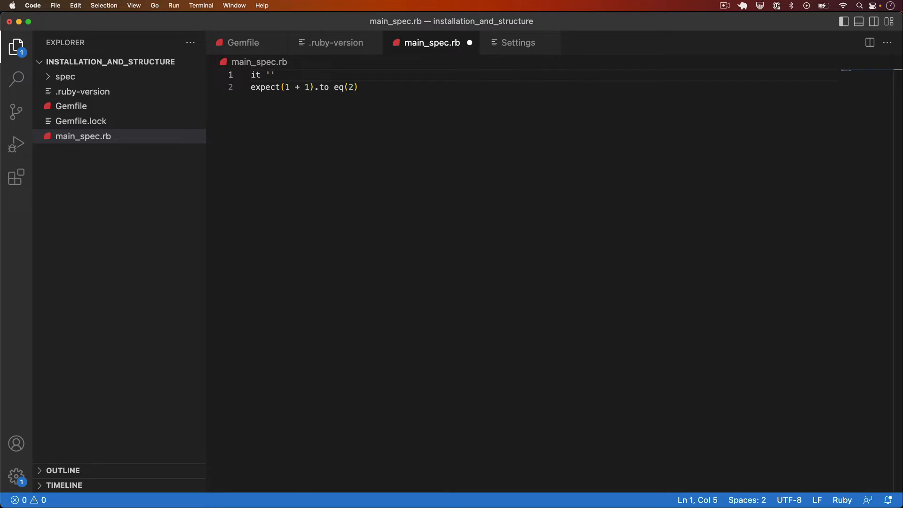
{"action": "type", "text": "a"}
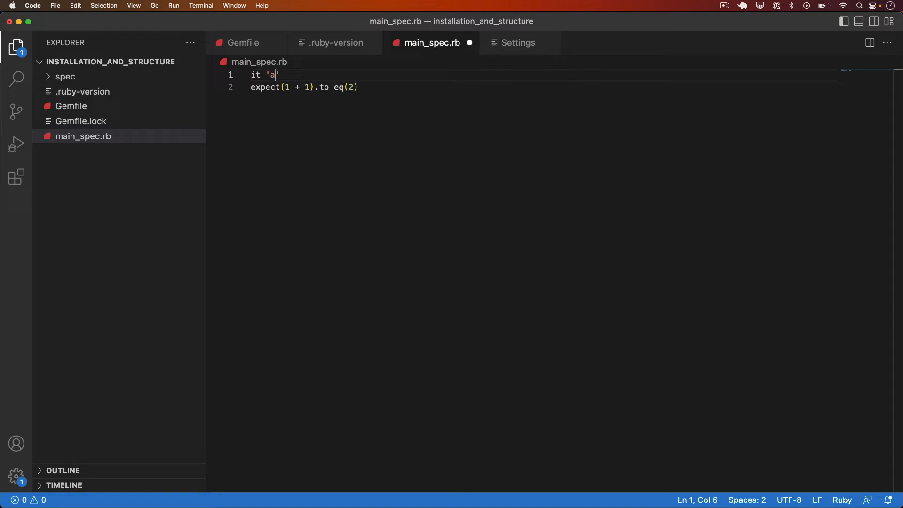
{"action": "type", "text": "dds two numbers"}
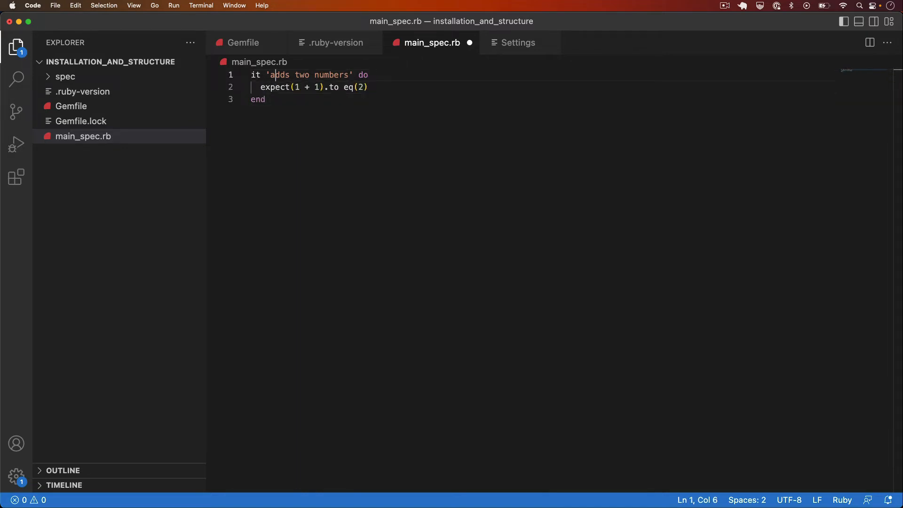
Step: Wrap the example in a describe 'addition' do ... end block
{"action": "key", "text": "Enter"}
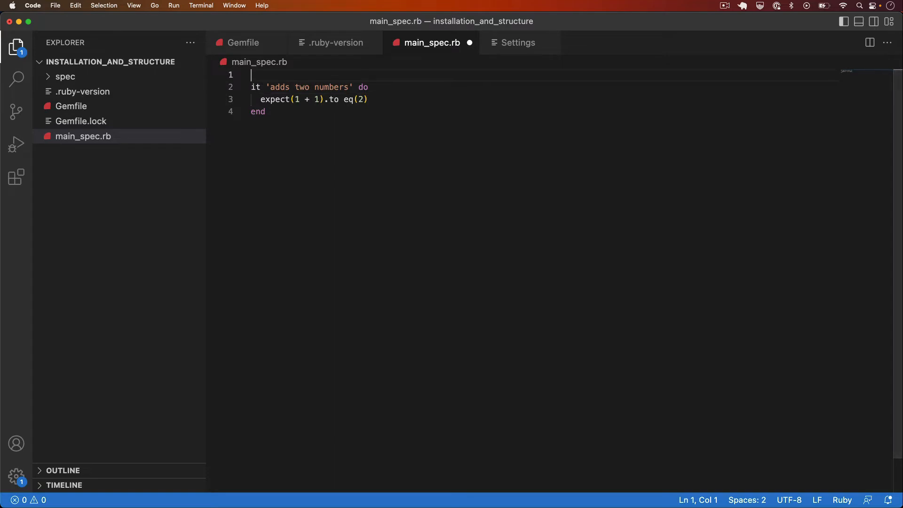
{"action": "type", "text": "describe '"}
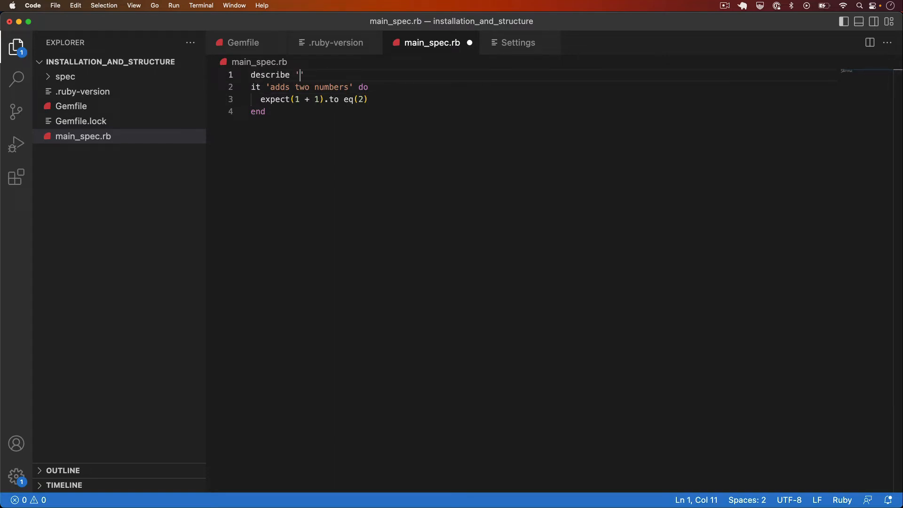
{"action": "type", "text": "addition'"}
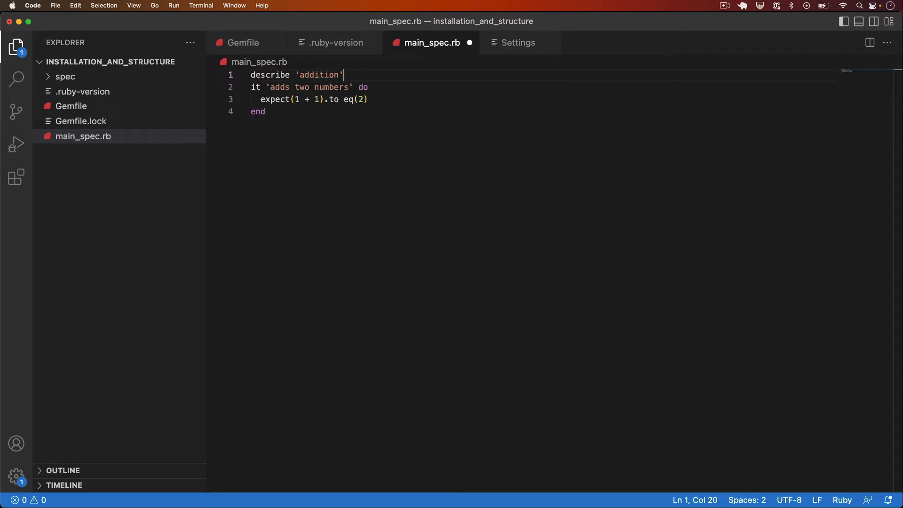
{"action": "type", "text": "do"}
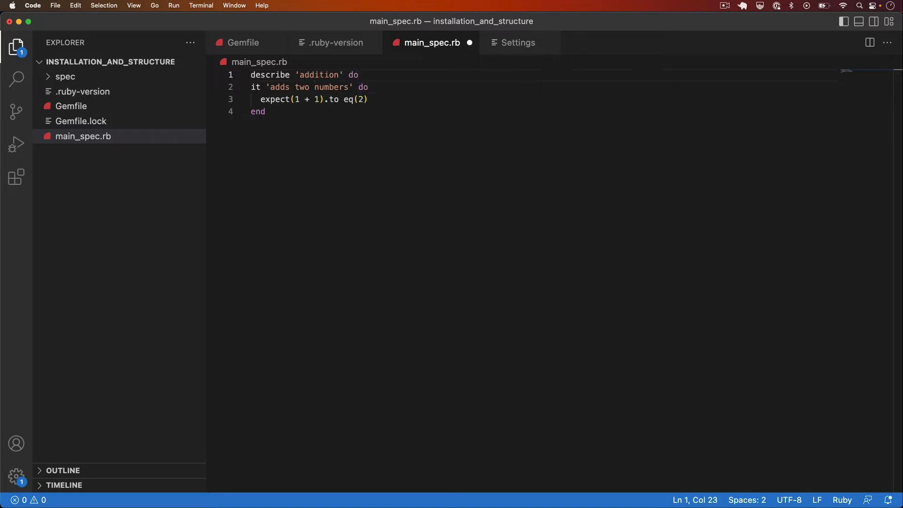
{"action": "type", "text": "end"}
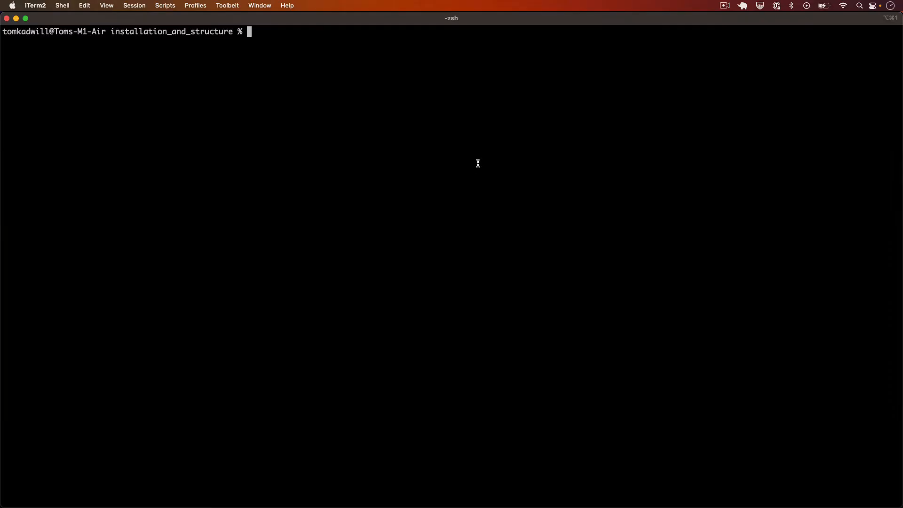
Step: Run bundle exec rspec in iTerm2
{"action": "type", "text": "bundle"}
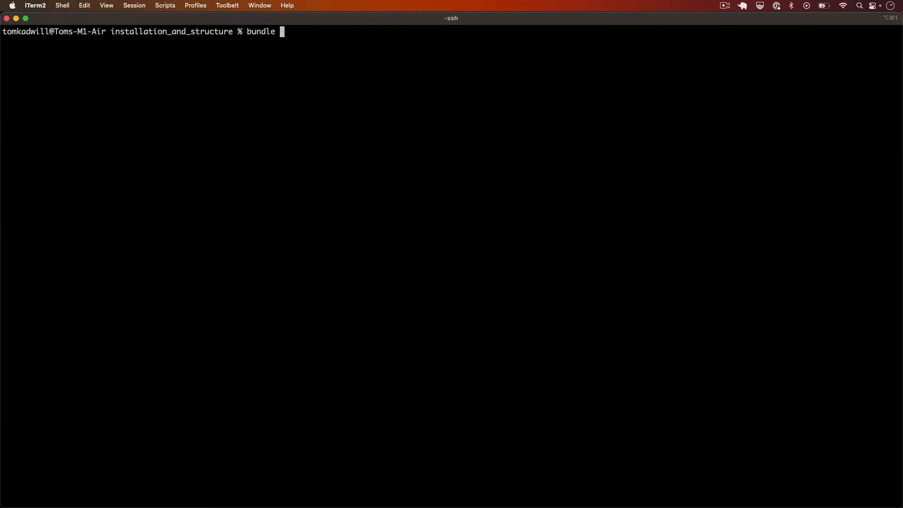
{"action": "type", "text": "exec"}
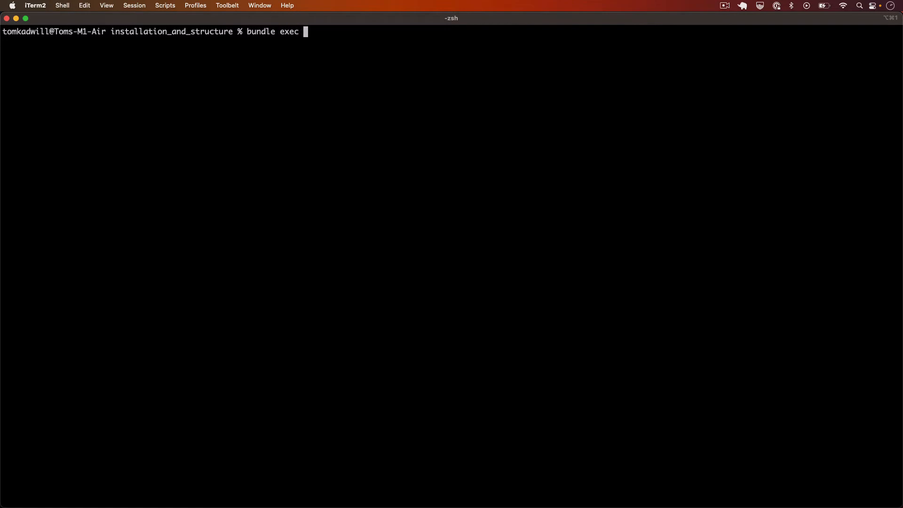
{"action": "key", "text": "Return"}
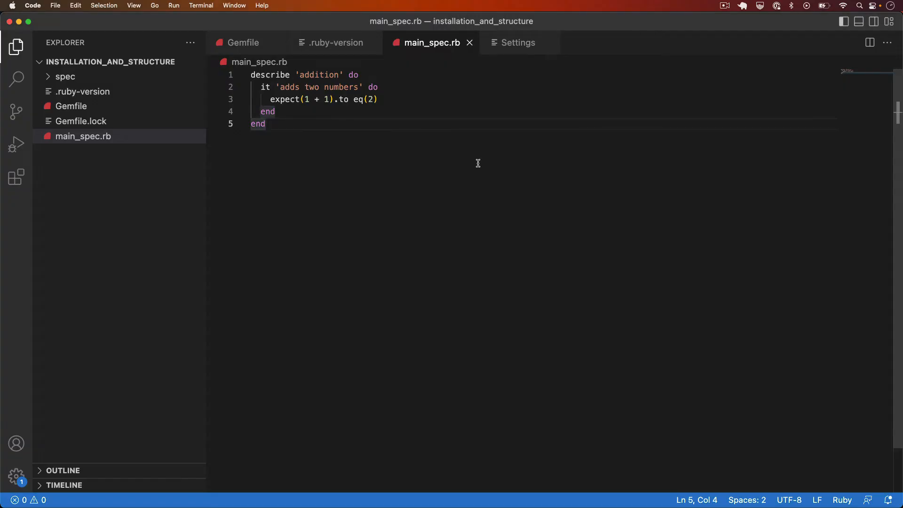
{"action": "mouse_move", "coordinate": [158, 143]}
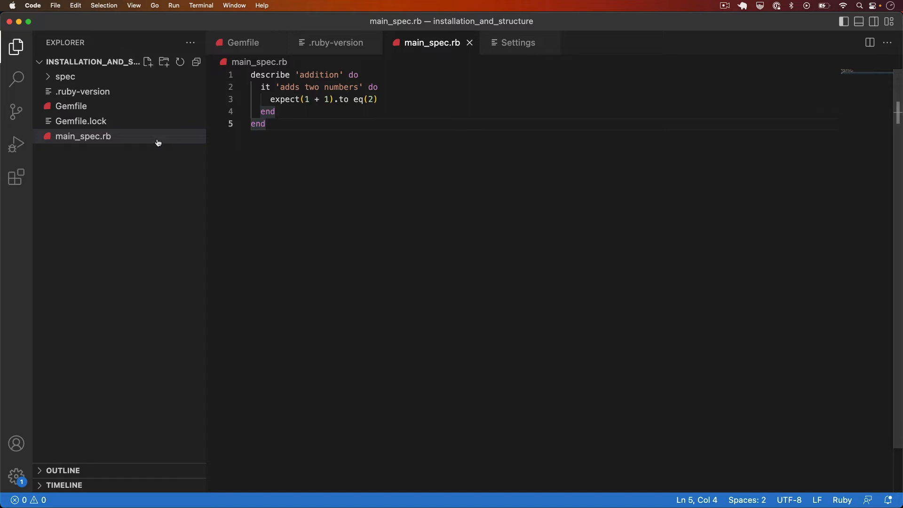
{"action": "mouse_move", "coordinate": [80, 140]}
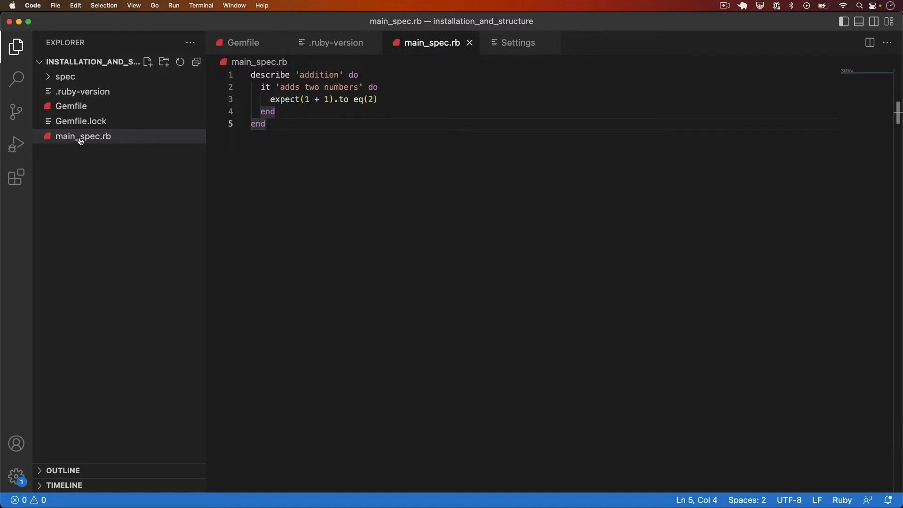
{"action": "mouse_move", "coordinate": [64, 76]}
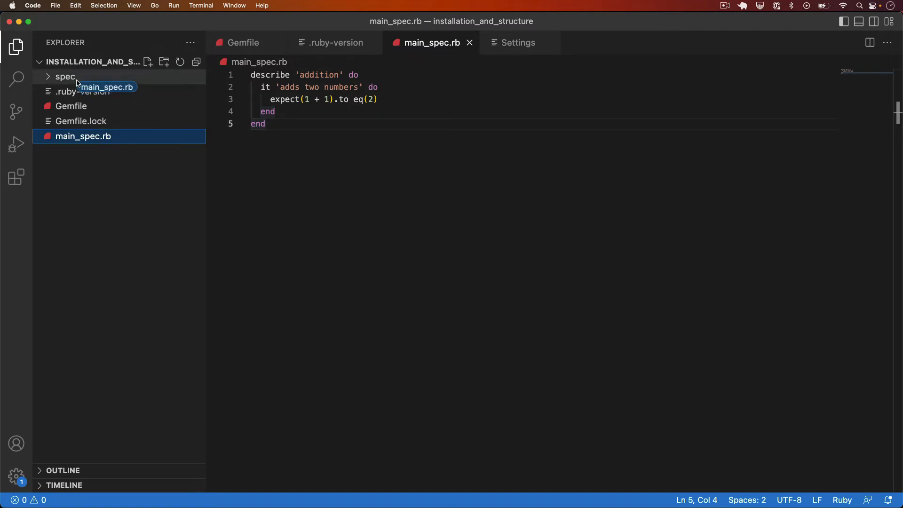
Step: Move main_spec.rb into the spec folder via the Explorer
{"action": "left_click", "coordinate": [81, 121]}
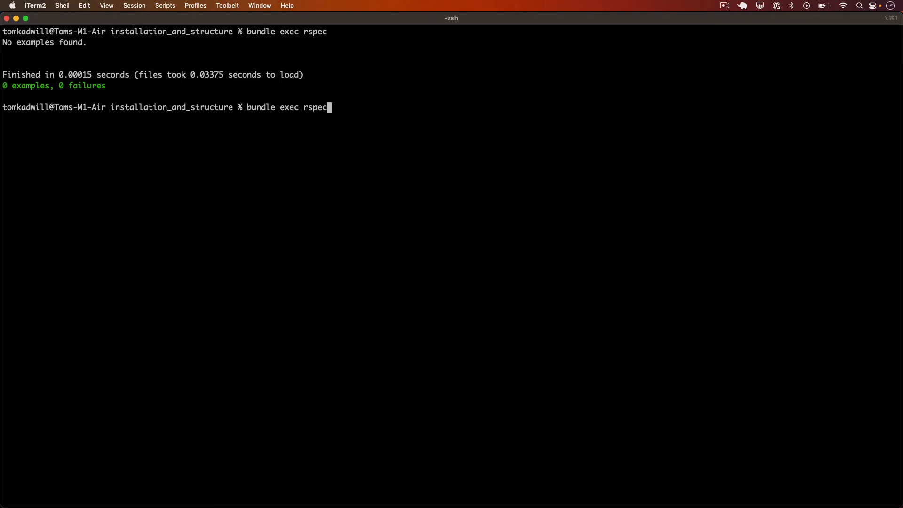
Step: Rerun bundle exec rspec with main_spec.rb inside spec
{"action": "key", "text": "Return"}
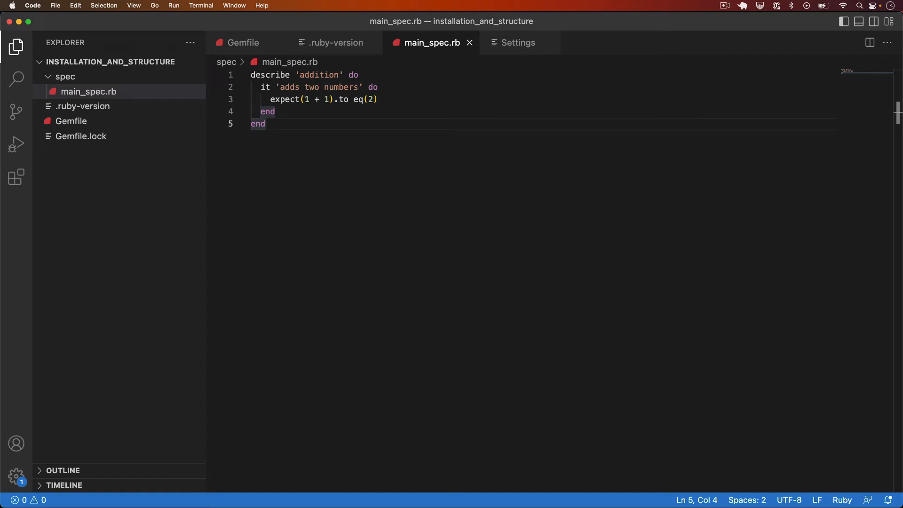
Step: Create user.rb at the project root containing class User; end
{"action": "left_click", "coordinate": [147, 62]}
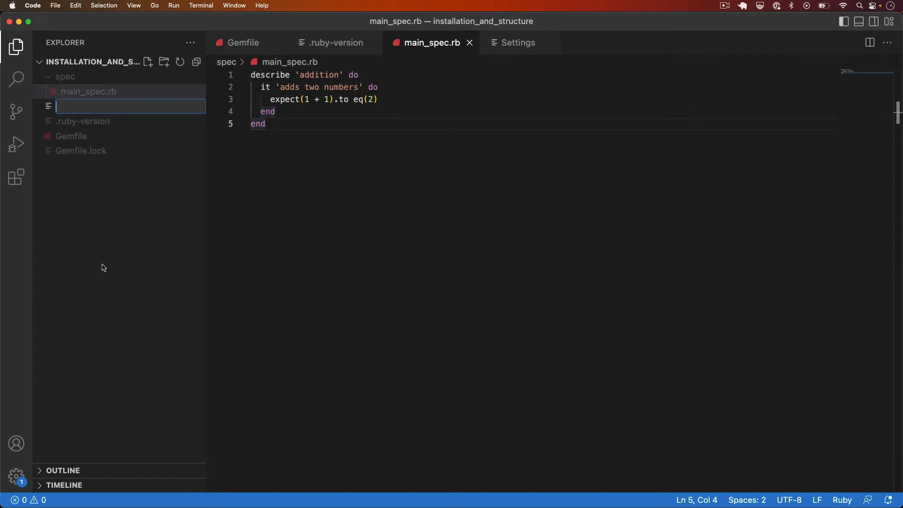
{"action": "type", "text": "user"}
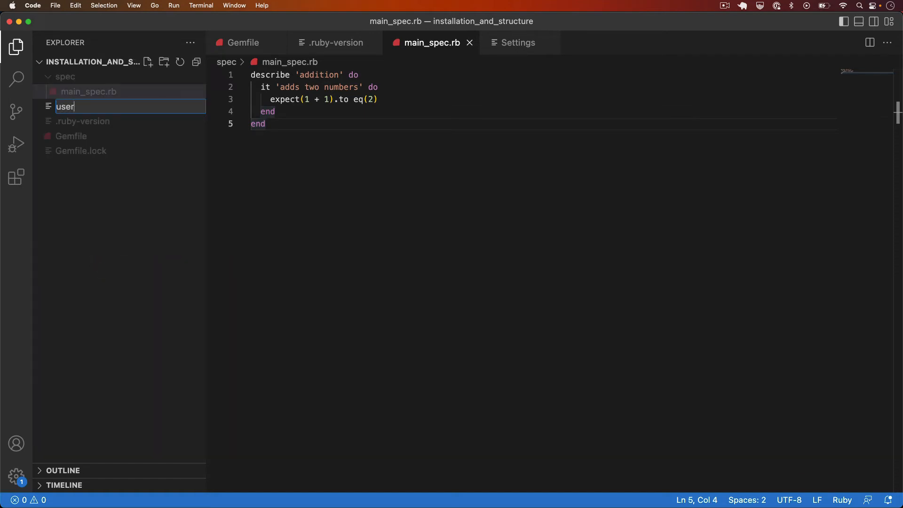
{"action": "type", "text": ".rb"}
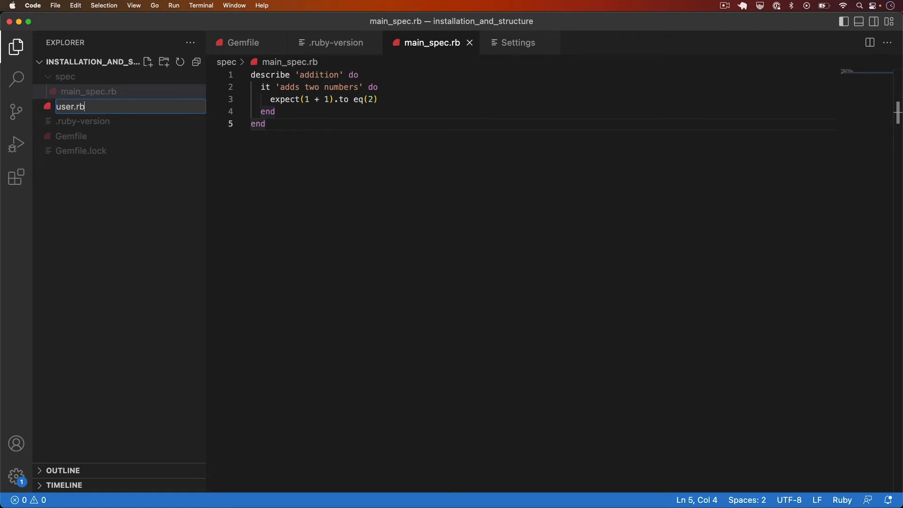
{"action": "key", "text": "Return"}
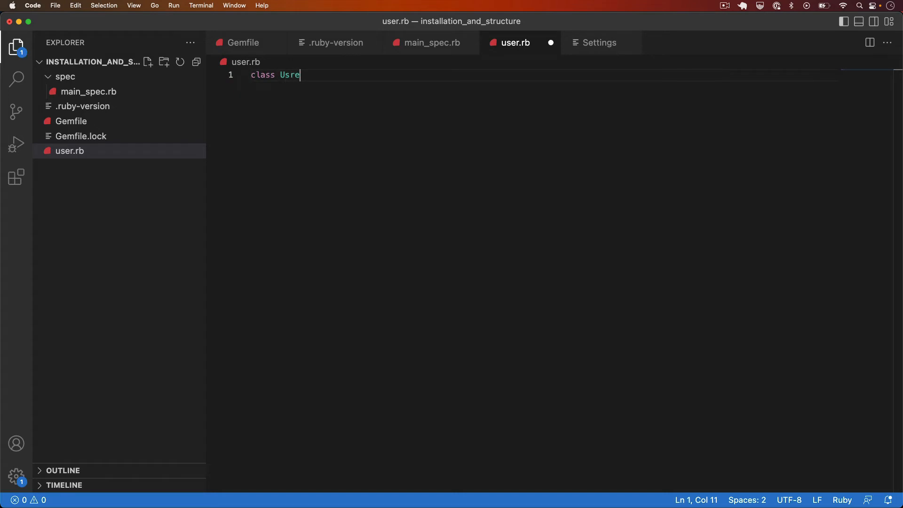
{"action": "type", "text": "User"}
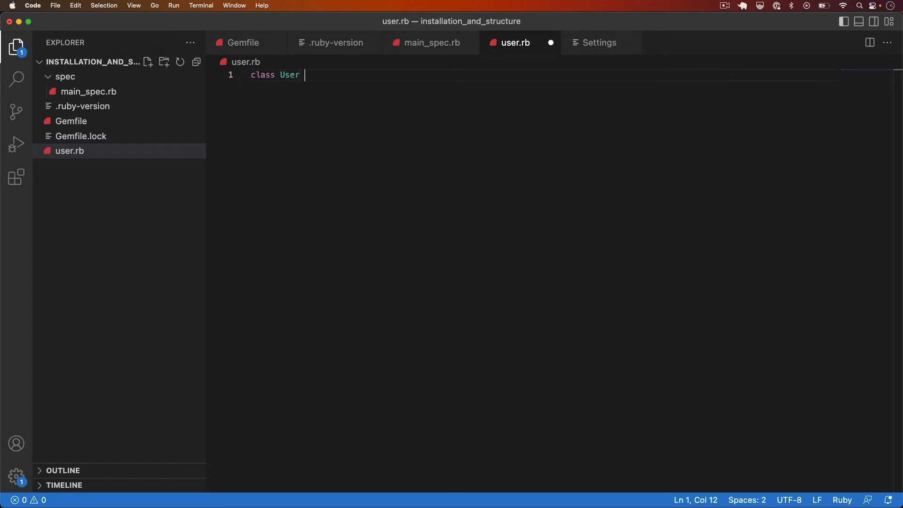
{"action": "type", "text": "; end"}
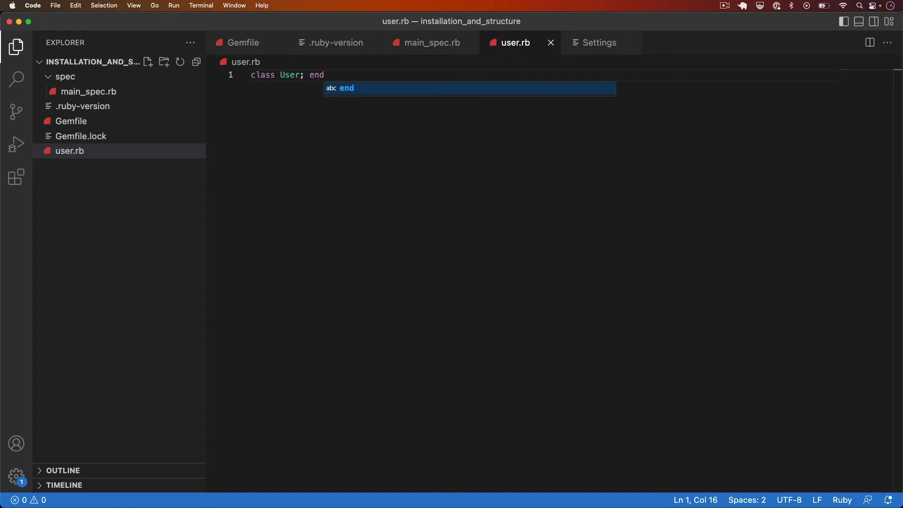
{"action": "mouse_move", "coordinate": [88, 92]}
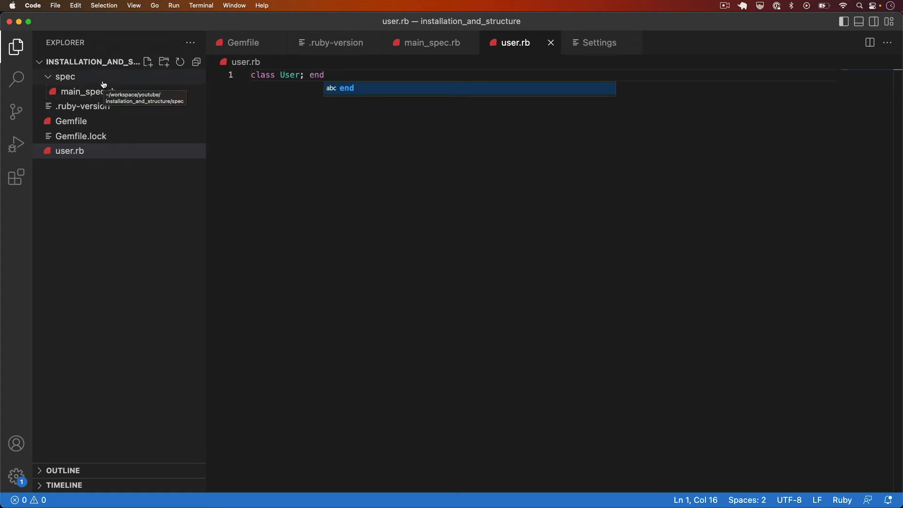
Step: Create a new file named user_spec.rb inside the spec folder
{"action": "right_click", "coordinate": [65, 77]}
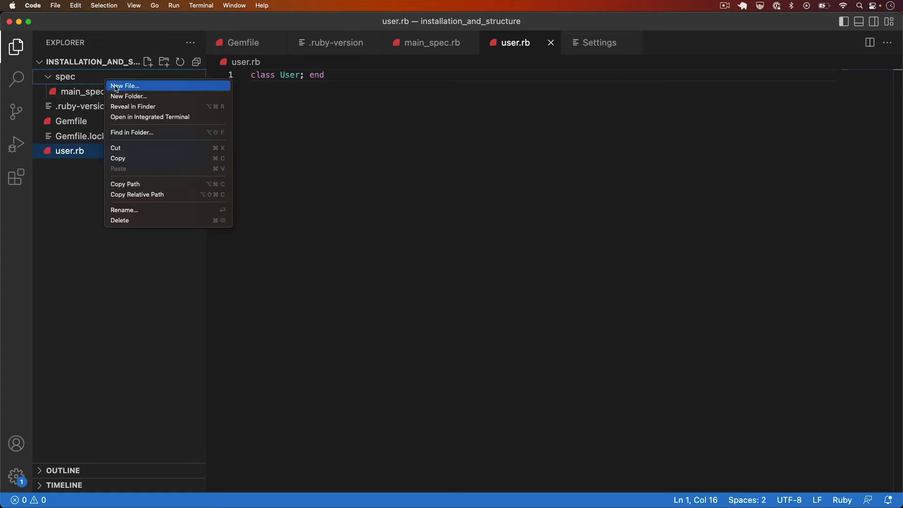
{"action": "left_click", "coordinate": [125, 85]}
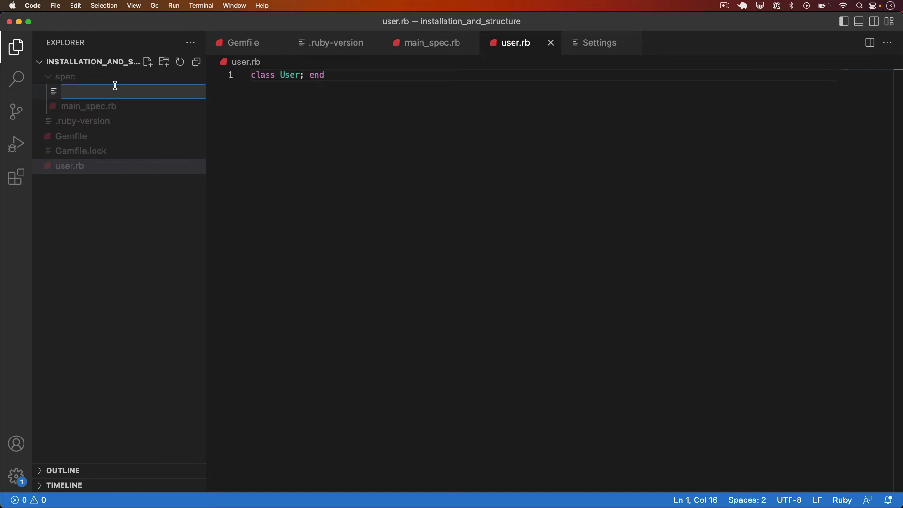
{"action": "type", "text": "user_spe"}
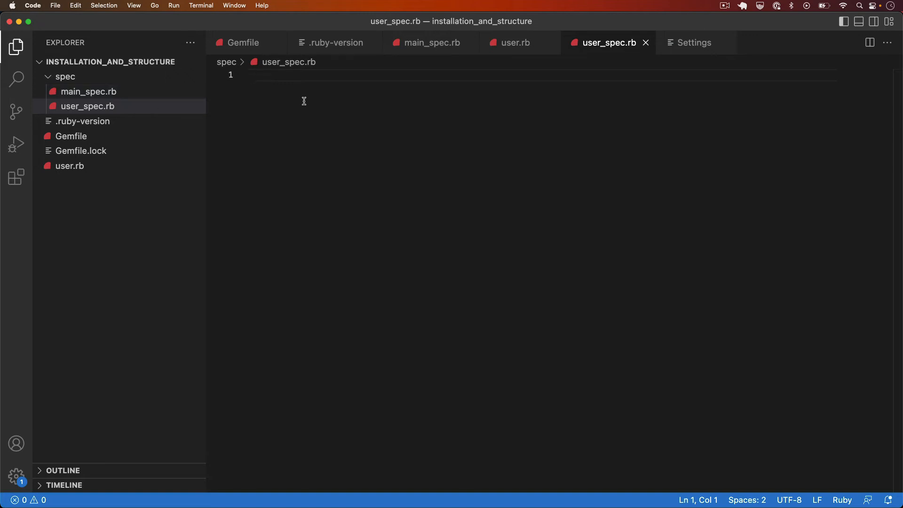
Step: Write an empty 'describe User do ... end' block in user_spec.rb
{"action": "type", "text": "desribe"}
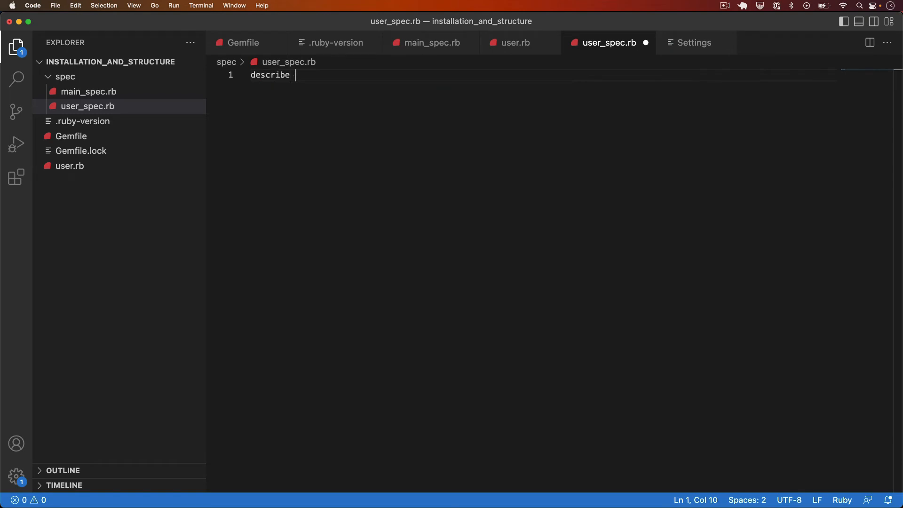
{"action": "type", "text": "User do"}
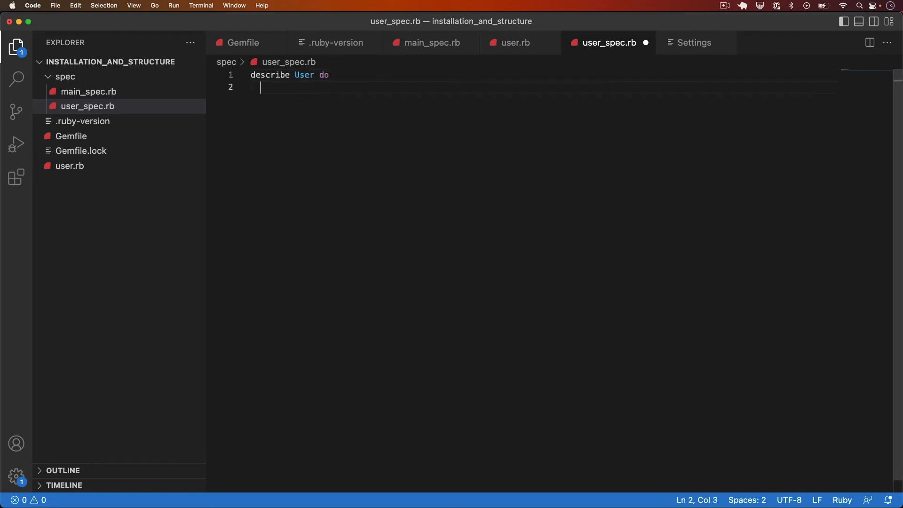
{"action": "type", "text": "end"}
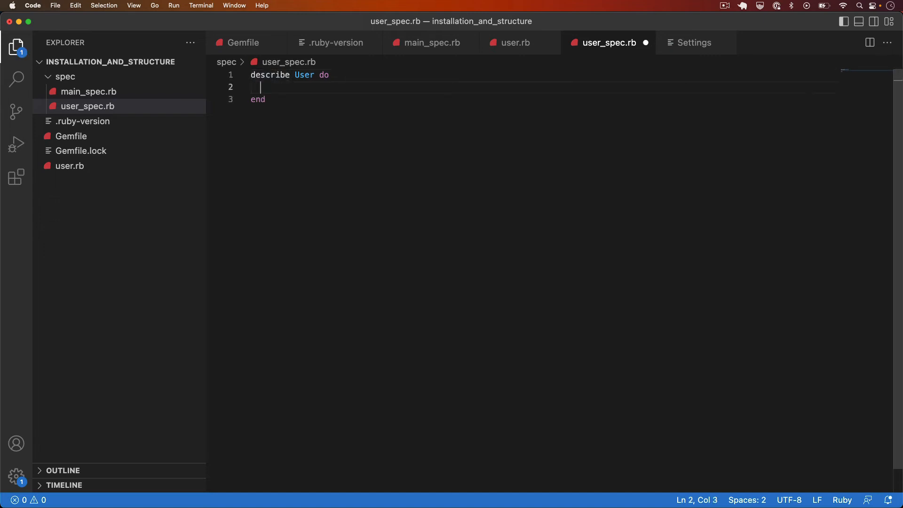
Step: Draft placeholder examples 'creates record', 'updates the inv count' and 'disables the user'
{"action": "type", "text": "it"}
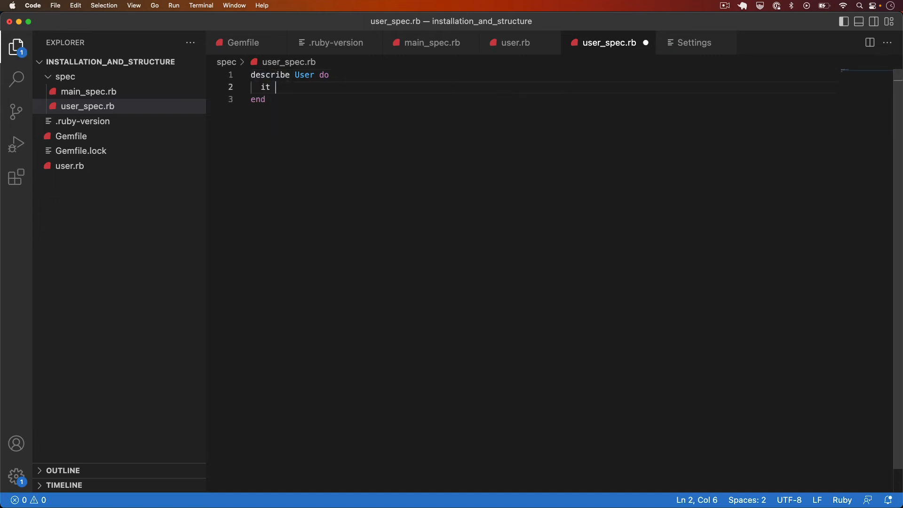
{"action": "type", "text": "'creates'"}
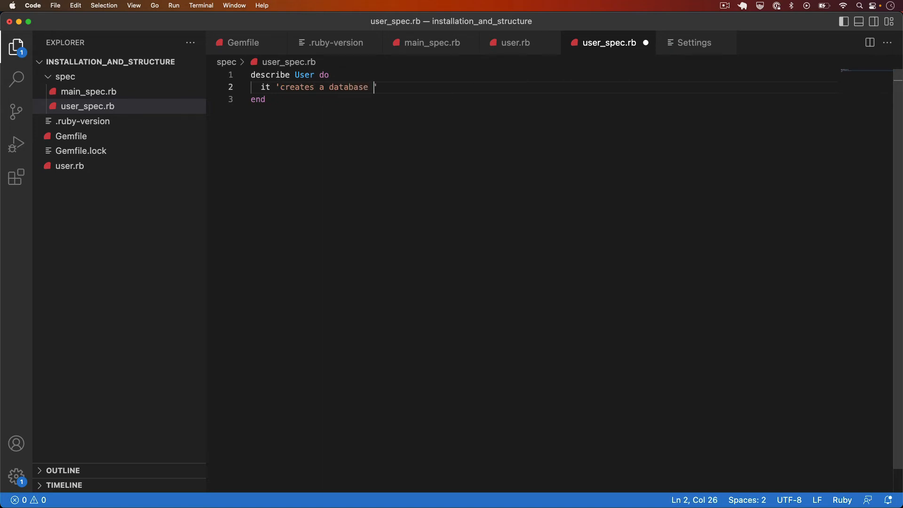
{"action": "type", "text": "record"}
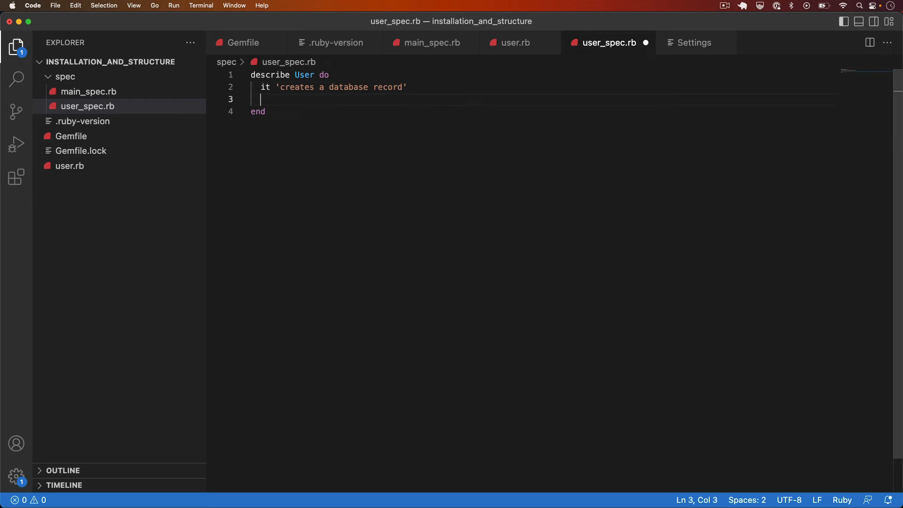
{"action": "type", "text": "it 'upd"}
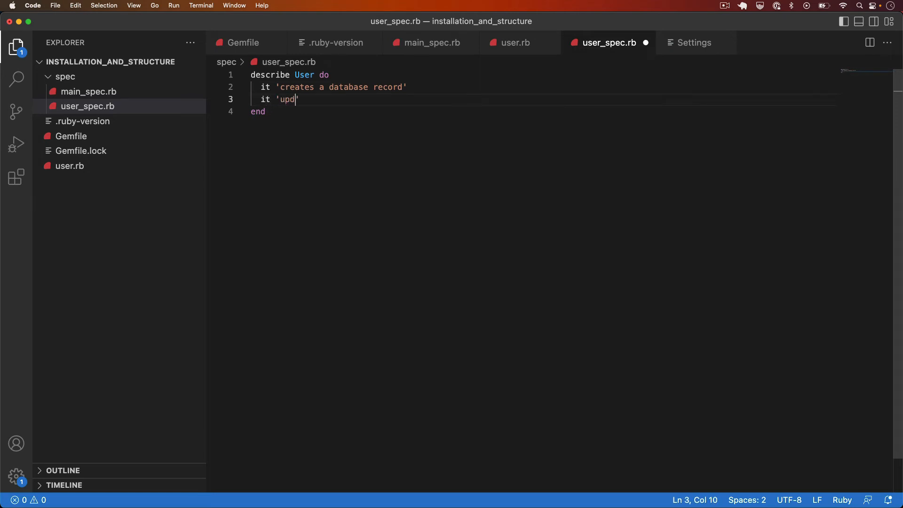
{"action": "type", "text": "ates the inventory"}
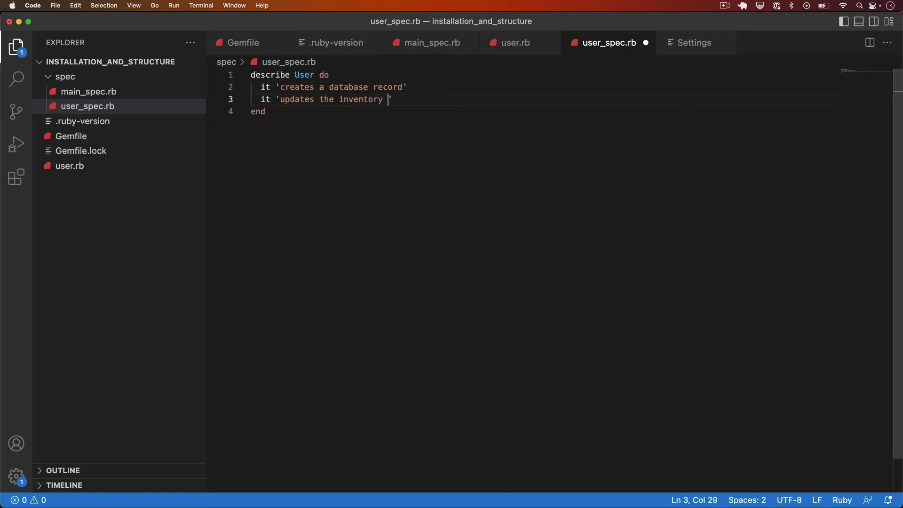
{"action": "type", "text": "count'"}
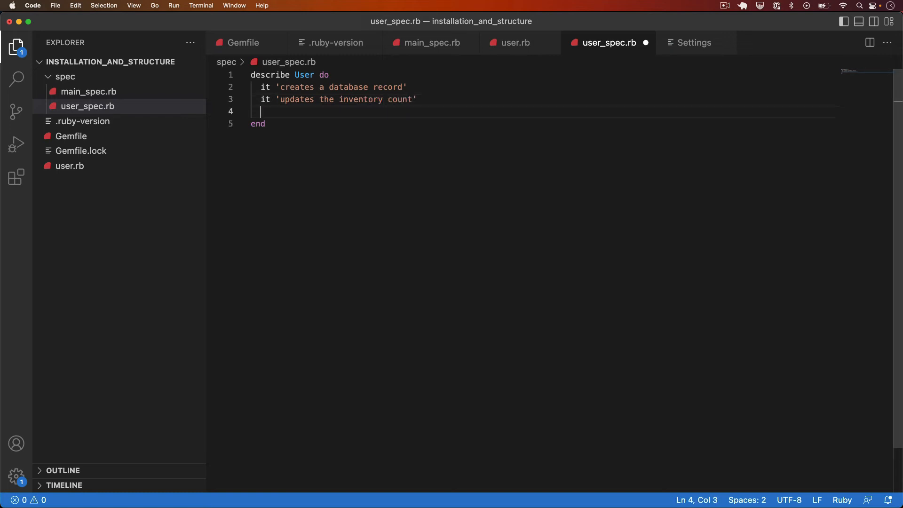
{"action": "type", "text": "it"}
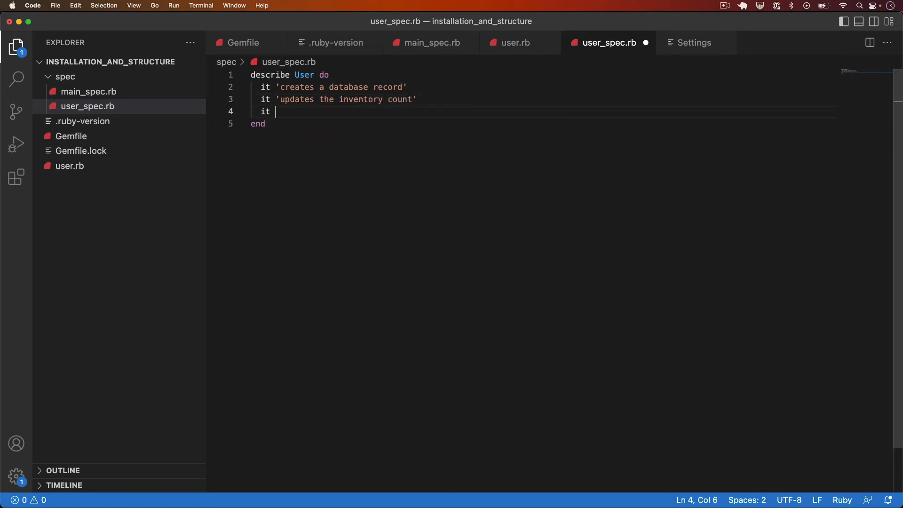
{"action": "type", "text": "'disables"}
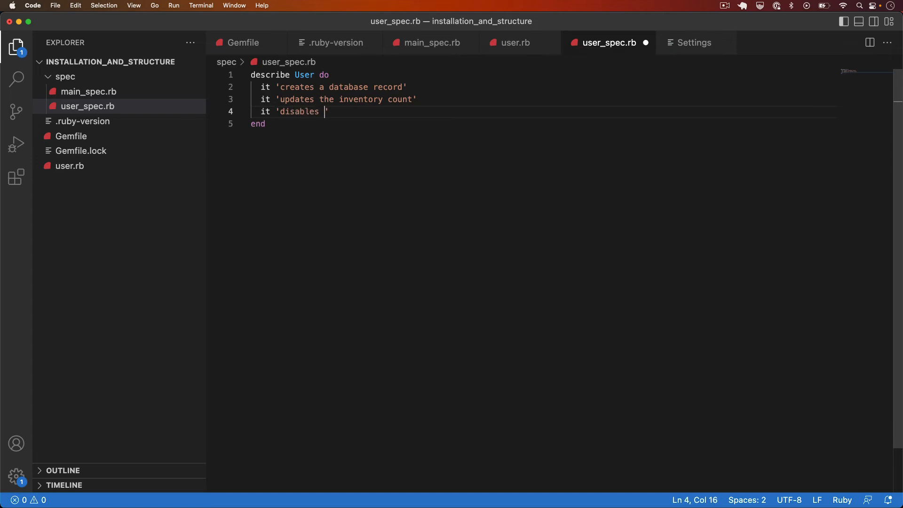
{"action": "type", "text": "the user'"}
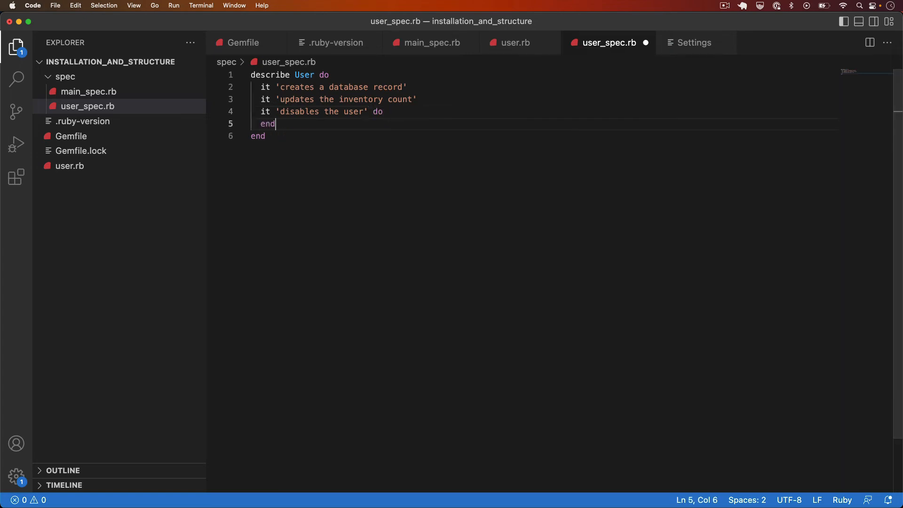
Step: Add an expect (blah blah) line and select its placeholder text
{"action": "type", "text": "expect"}
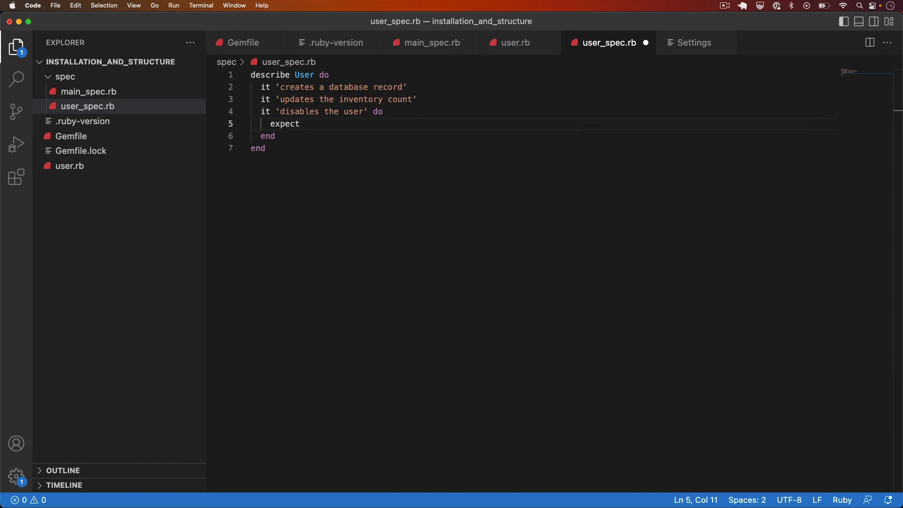
{"action": "type", "text": "(blah blah"}
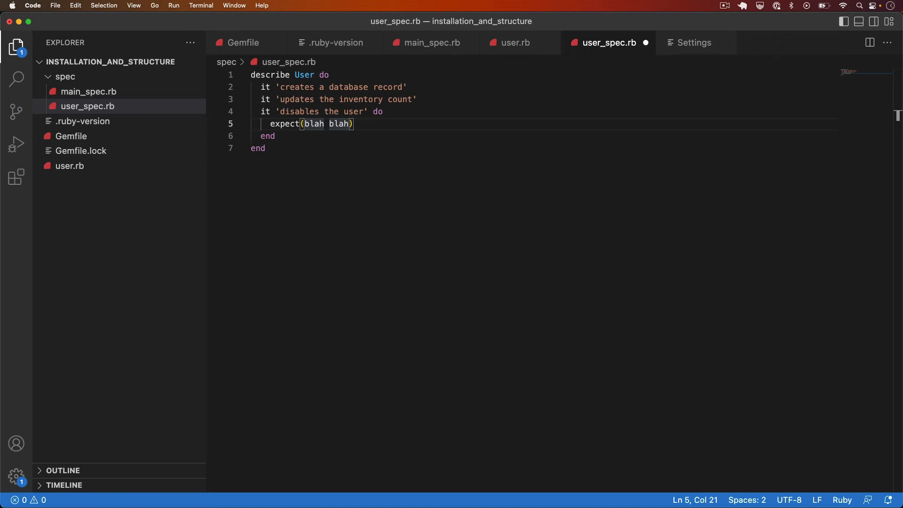
{"action": "double_click", "coordinate": [267, 136]}
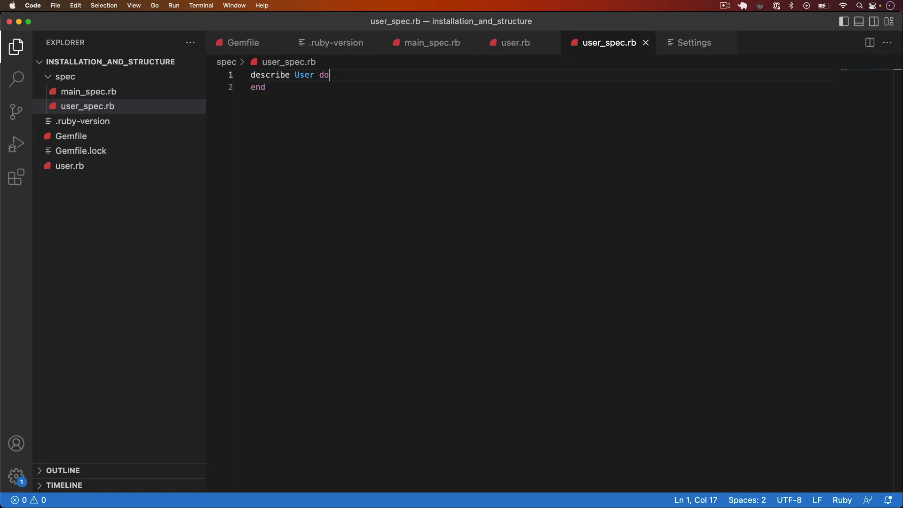
{"action": "mouse_move", "coordinate": [70, 166]}
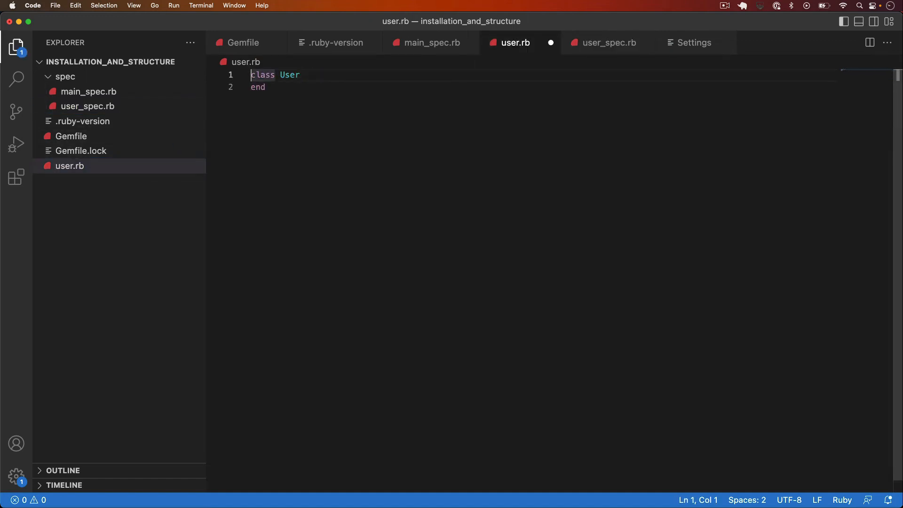
{"action": "type", "text": "def i"}
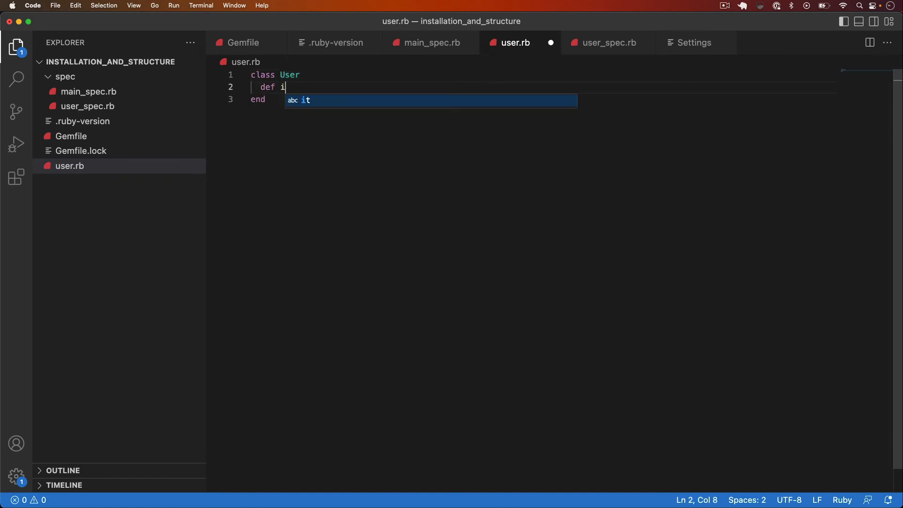
{"action": "type", "text": "nitiali"}
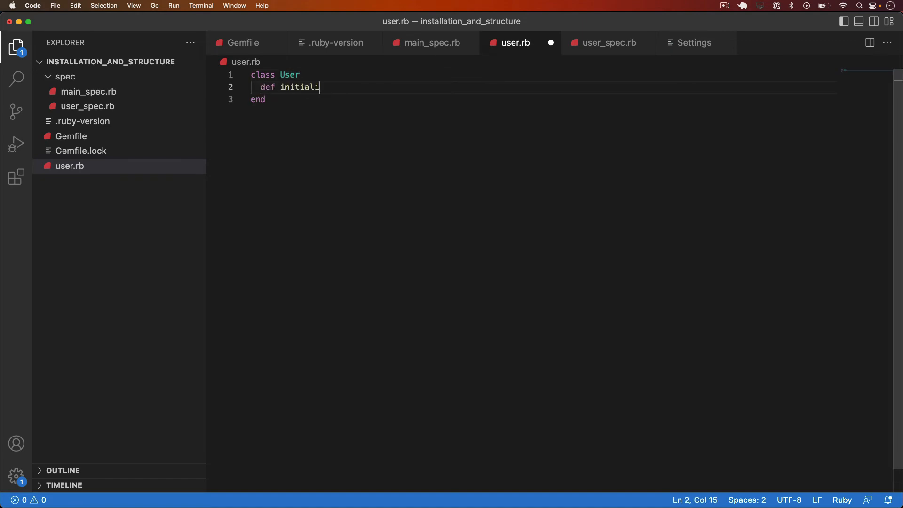
{"action": "type", "text": "ze"}
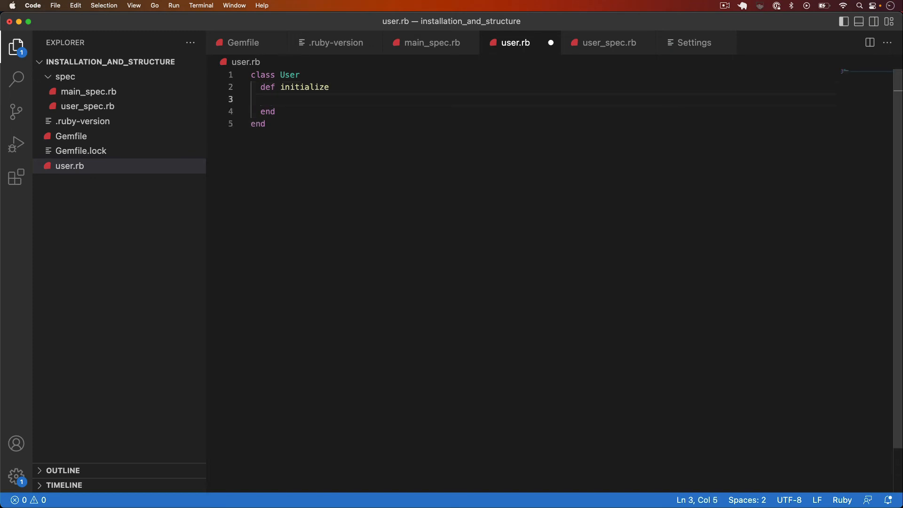
{"action": "type", "text": "@admin"}
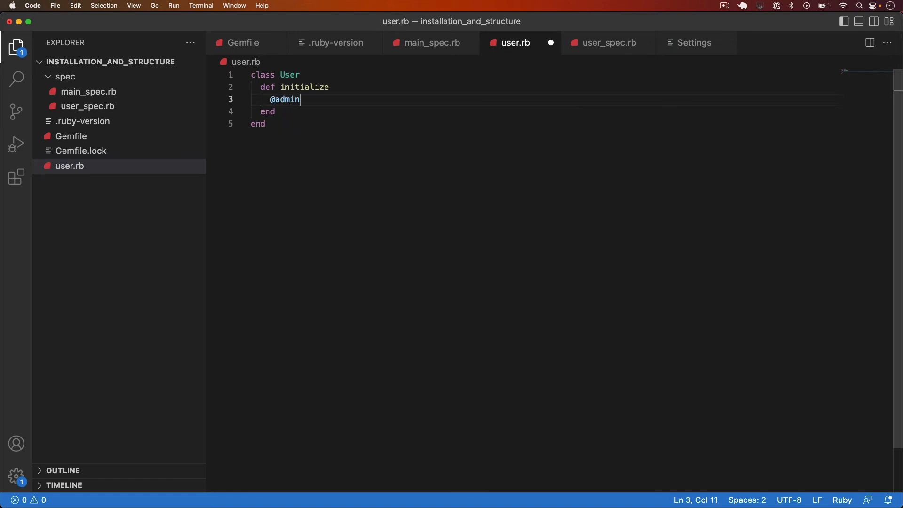
{"action": "type", "text": "= false"}
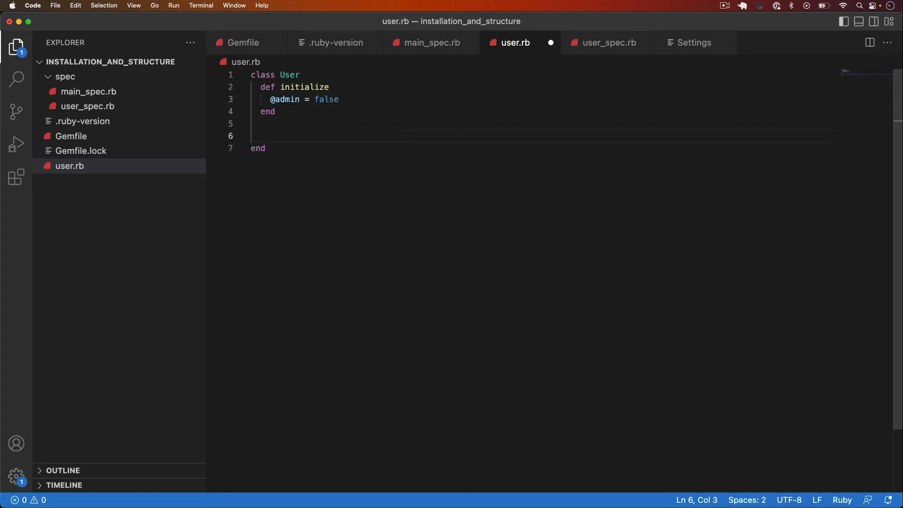
Step: Expose the attribute with attr_reader :admin
{"action": "type", "text": "aatr"}
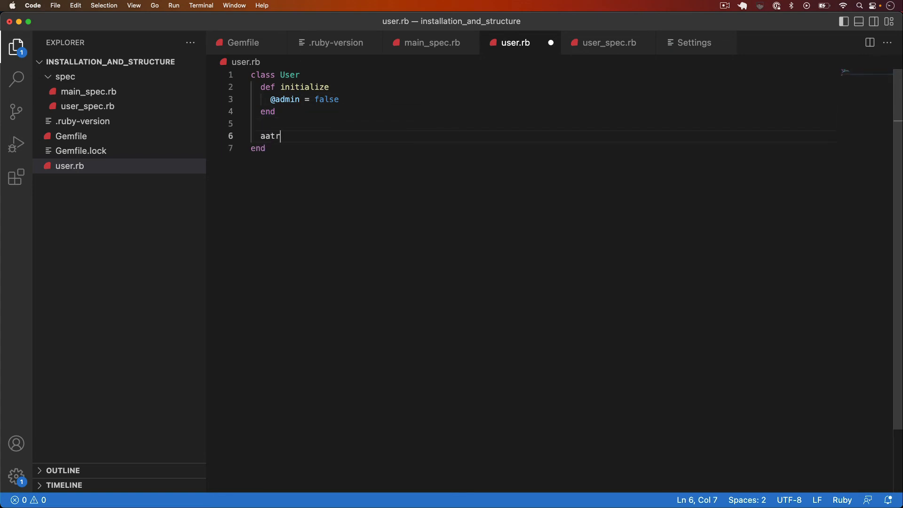
{"action": "key", "text": "backspace"}
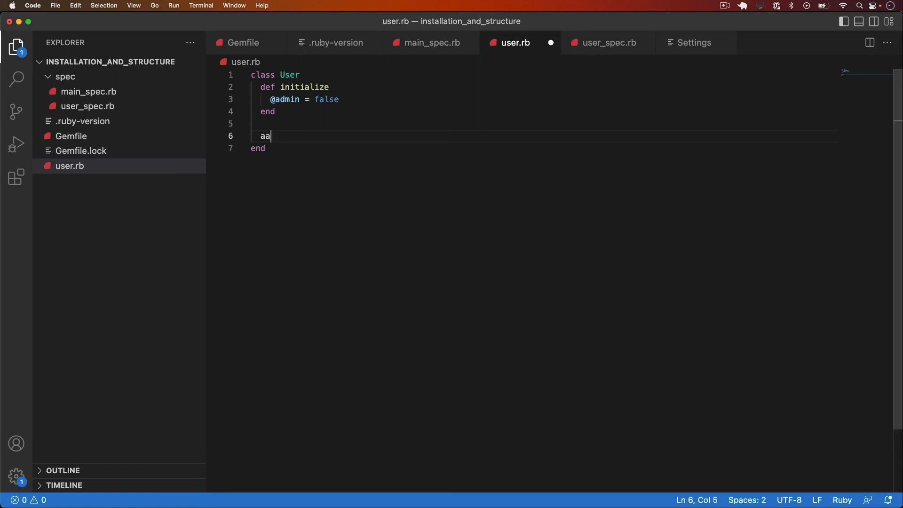
{"action": "type", "text": "attr_reader"}
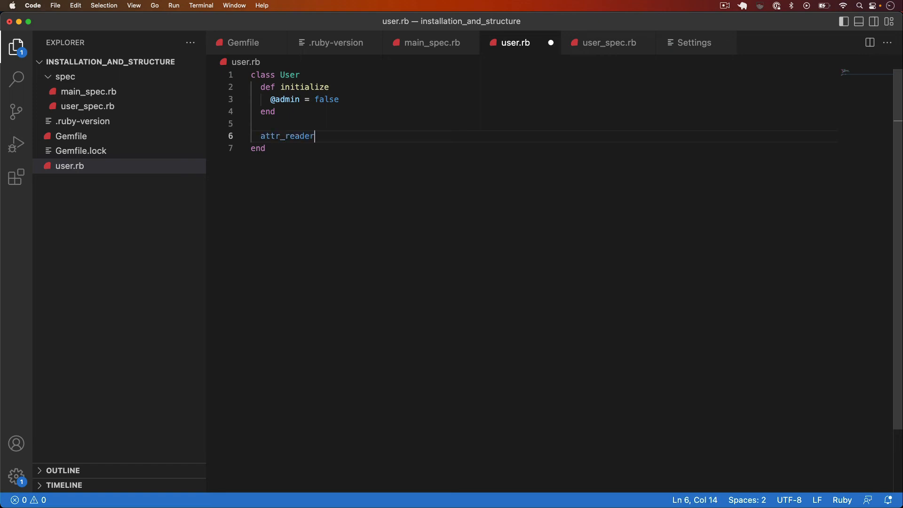
{"action": "type", "text": ":admin"}
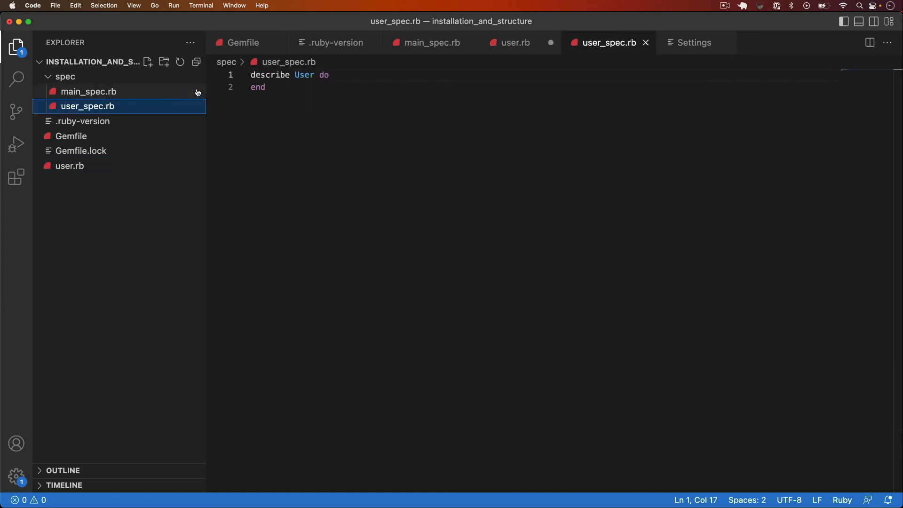
Step: Add require_relative '../user.rb' at the top of user_spec.rb
{"action": "left_click", "coordinate": [331, 75]}
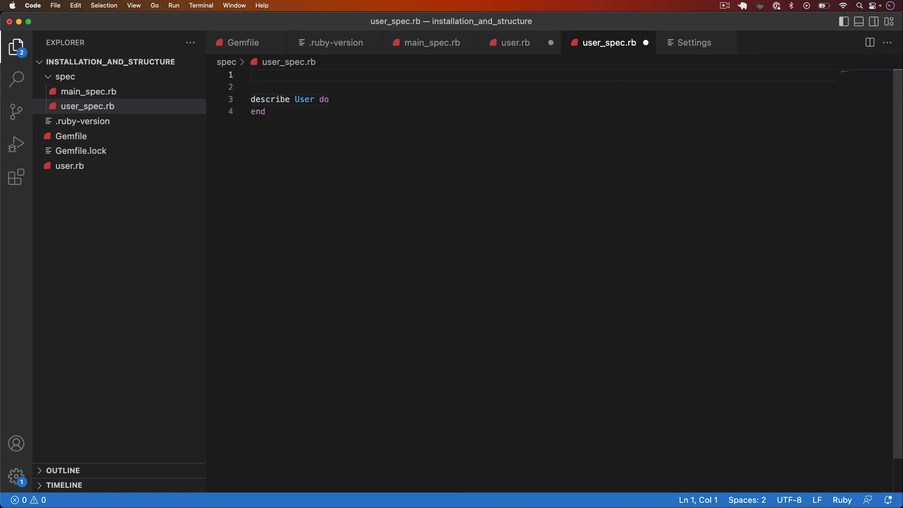
{"action": "type", "text": "require_"}
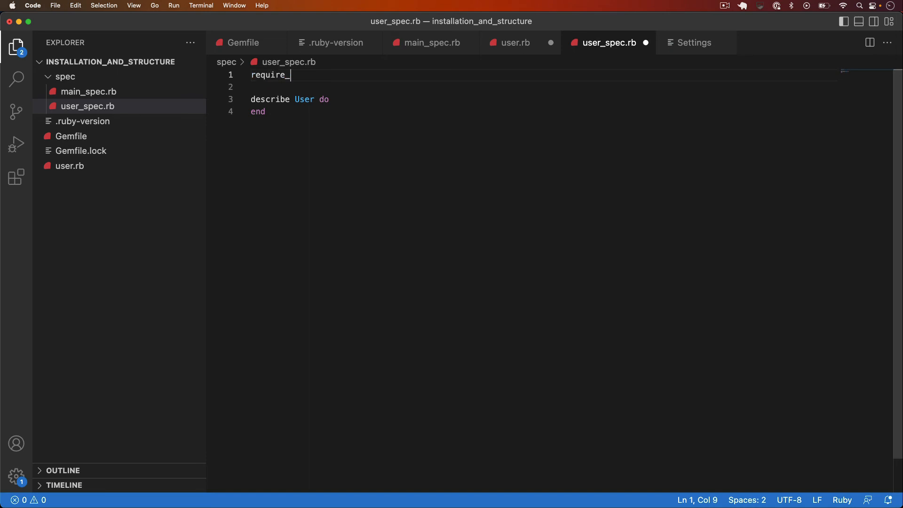
{"action": "type", "text": "re"}
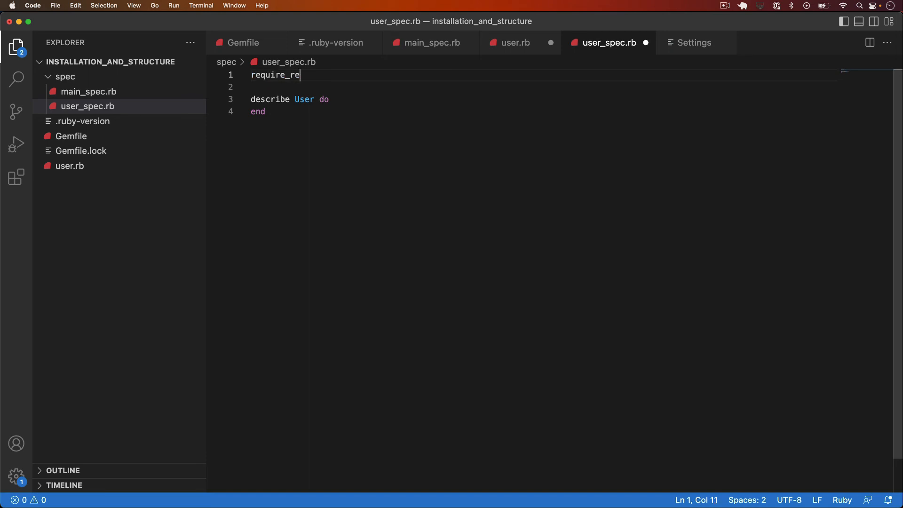
{"action": "type", "text": "quir"}
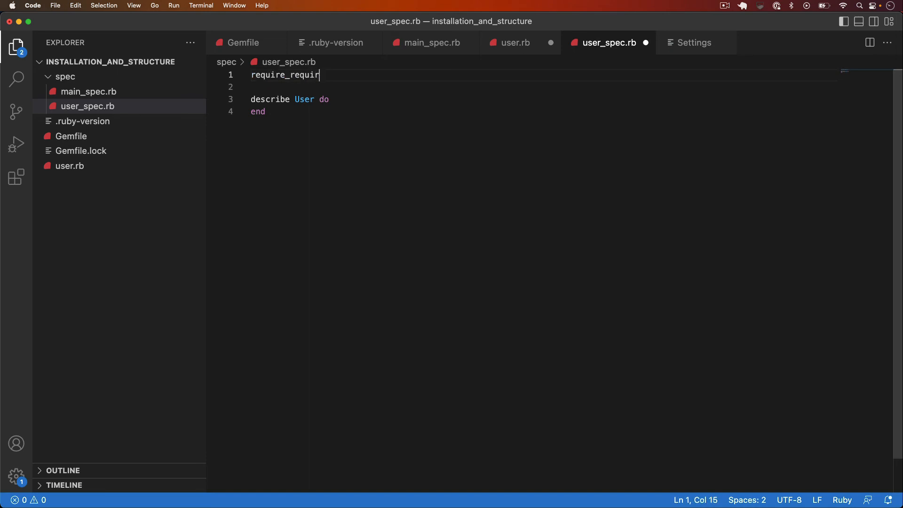
{"action": "type", "text": "lative"}
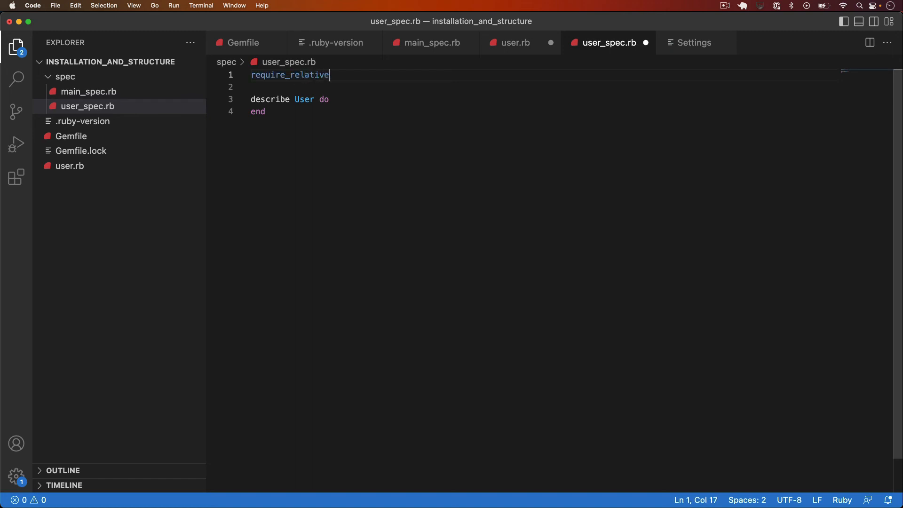
{"action": "type", "text": "''"}
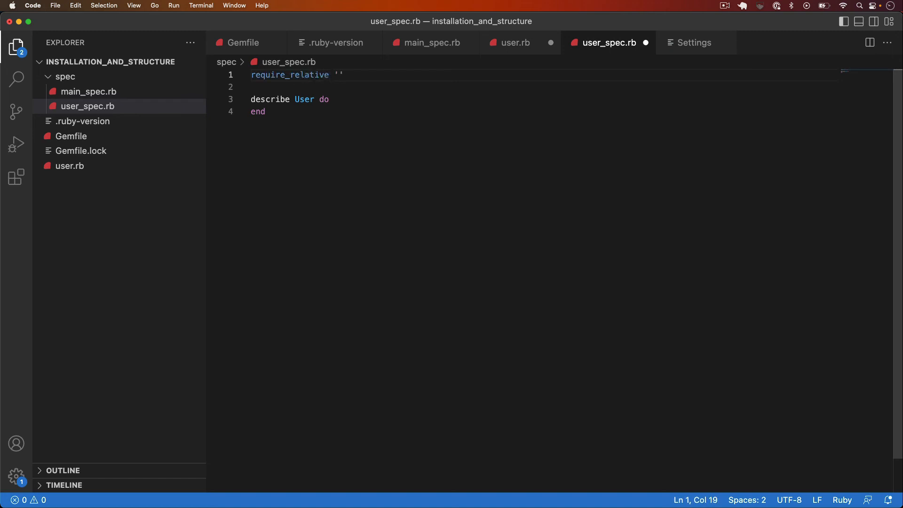
{"action": "type", "text": "../user.rb"}
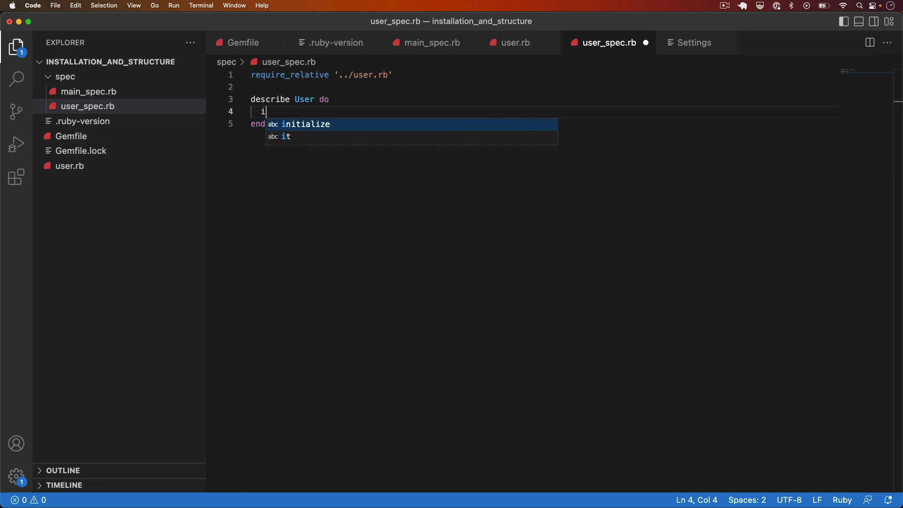
Step: Write an empty it 'is not an admin' do ... end example inside describe User
{"action": "type", "text": "t 'is"}
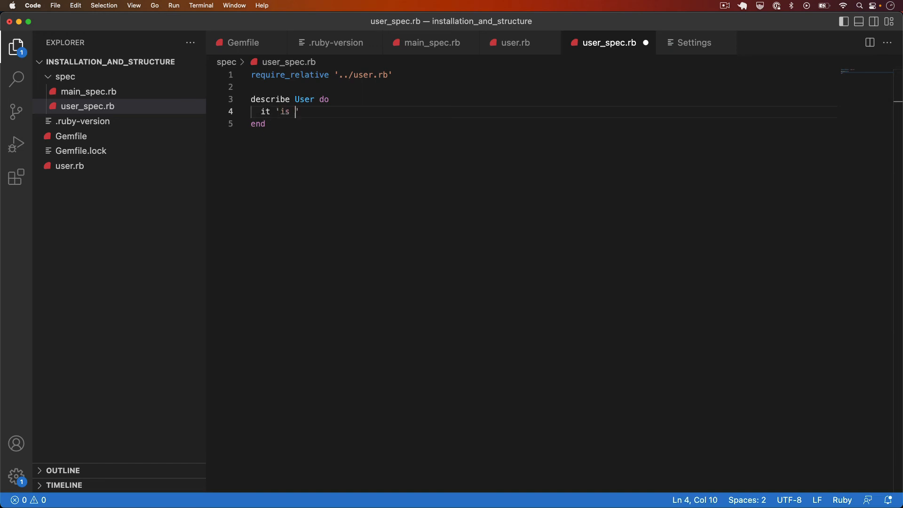
{"action": "type", "text": "not an admin"}
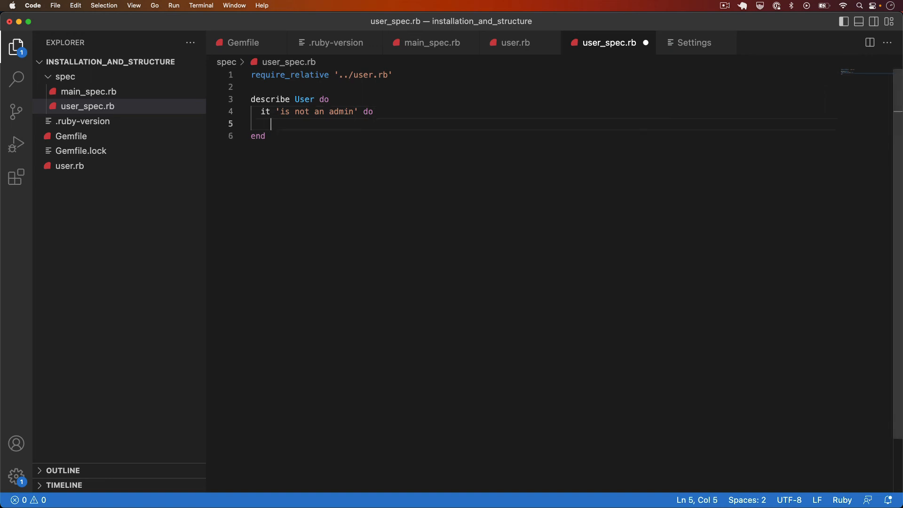
{"action": "type", "text": "end"}
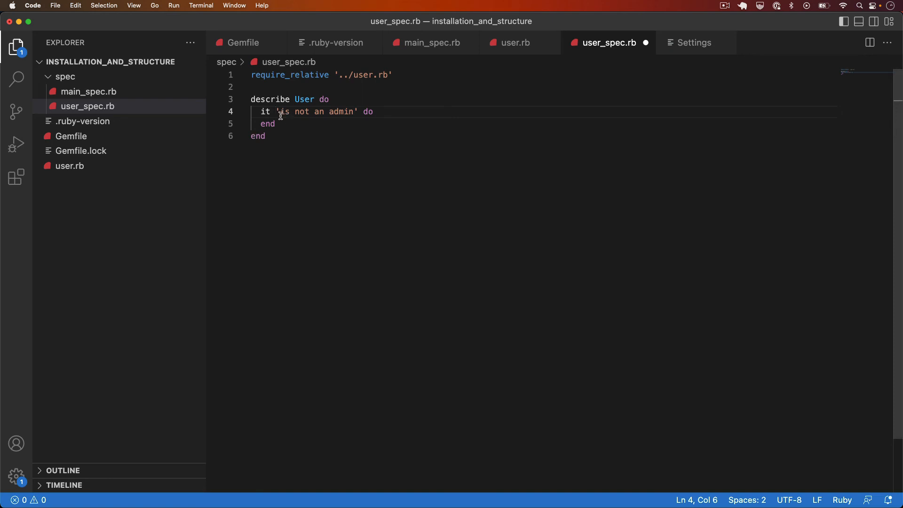
{"action": "mouse_move", "coordinate": [346, 111]}
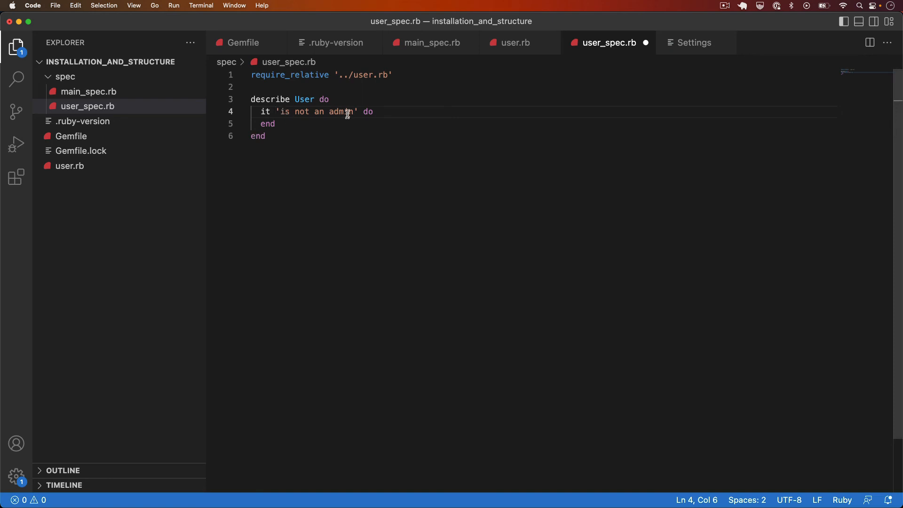
{"action": "mouse_move", "coordinate": [346, 118]}
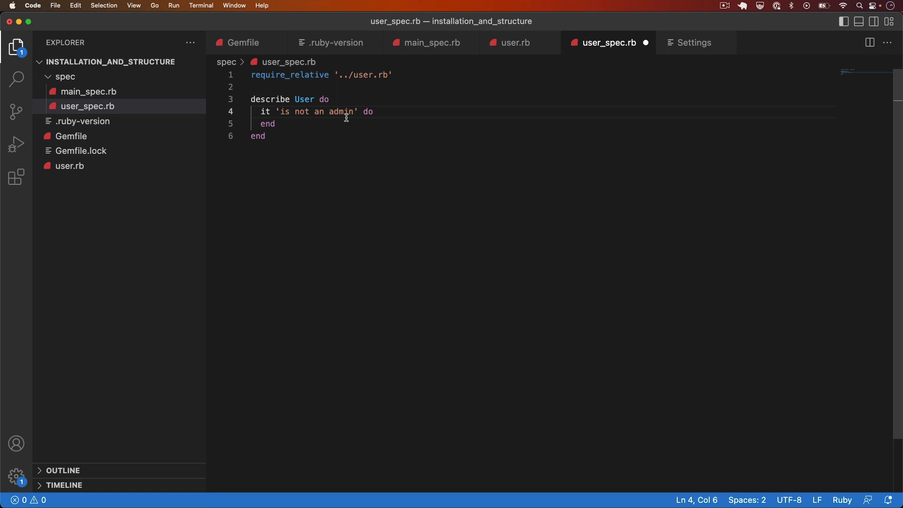
Step: Fill the example with user = User.new and expect(user.admin).to eq(false), then save
{"action": "key", "text": "Return"}
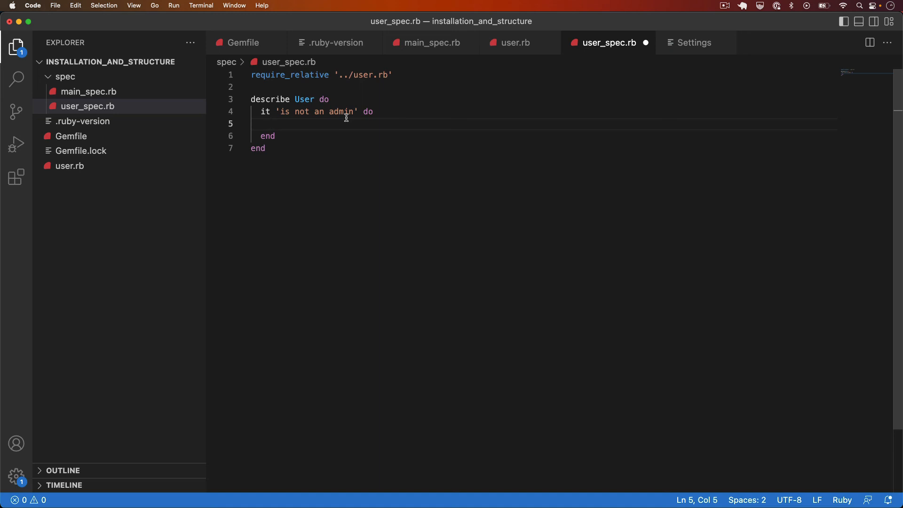
{"action": "type", "text": "User."}
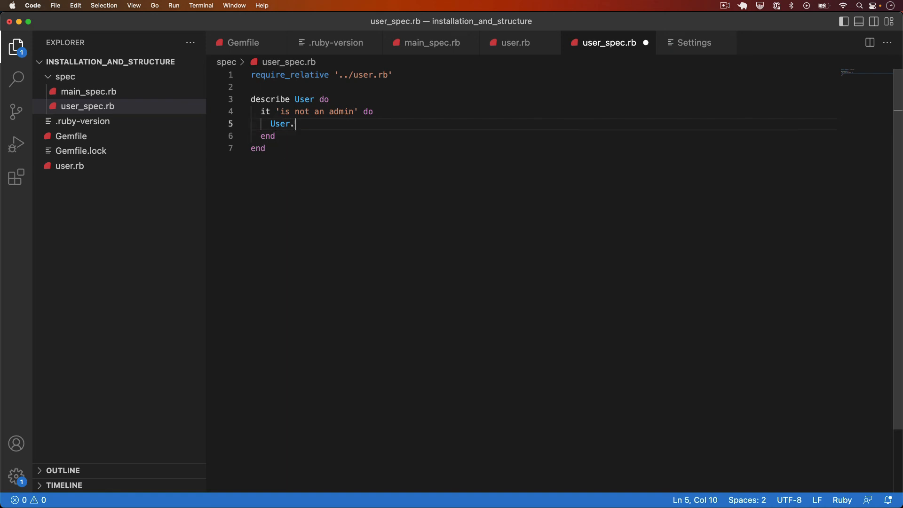
{"action": "type", "text": "new"}
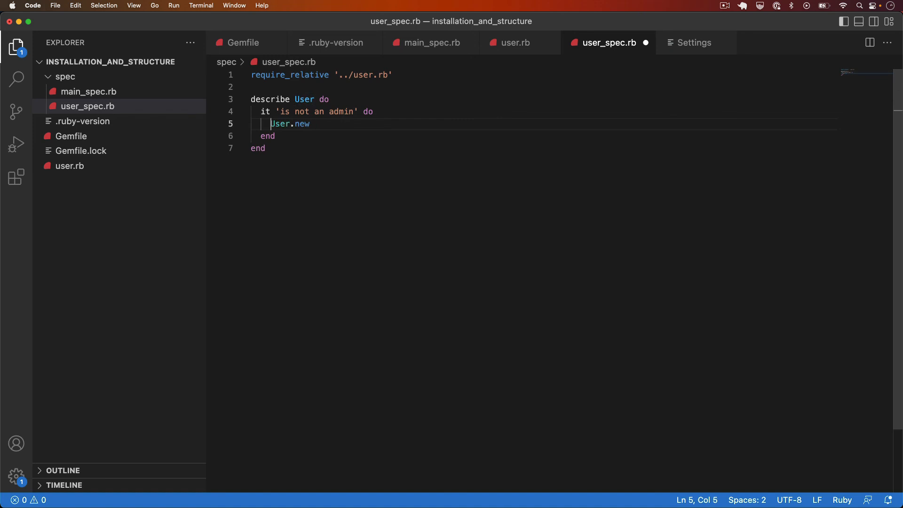
{"action": "type", "text": "user ="}
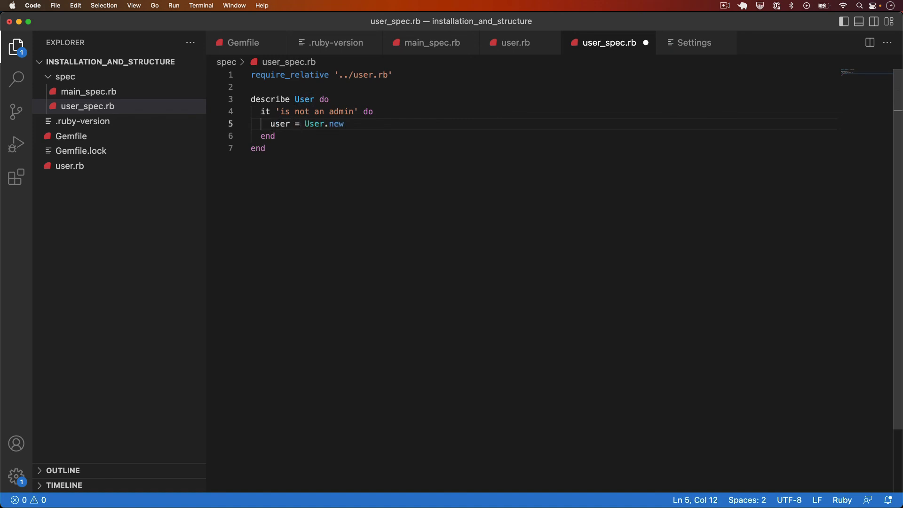
{"action": "type", "text": "expect(user."}
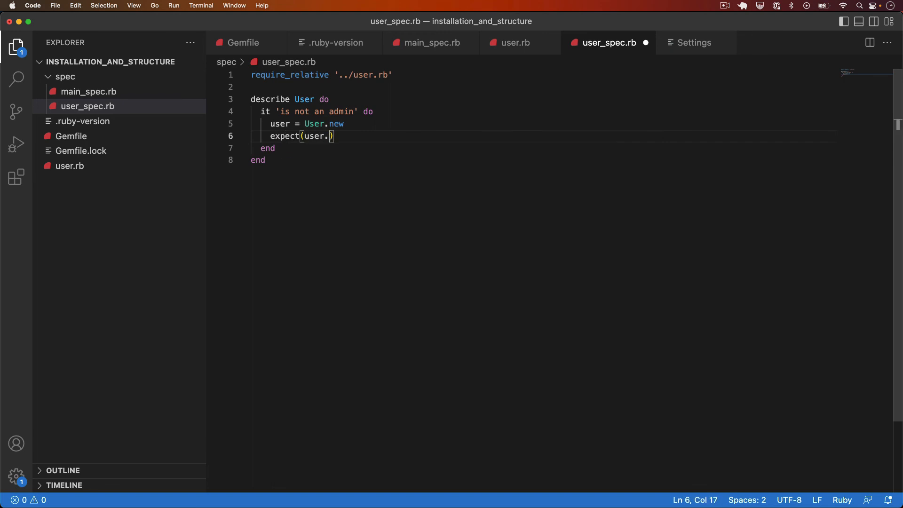
{"action": "type", "text": "admin"}
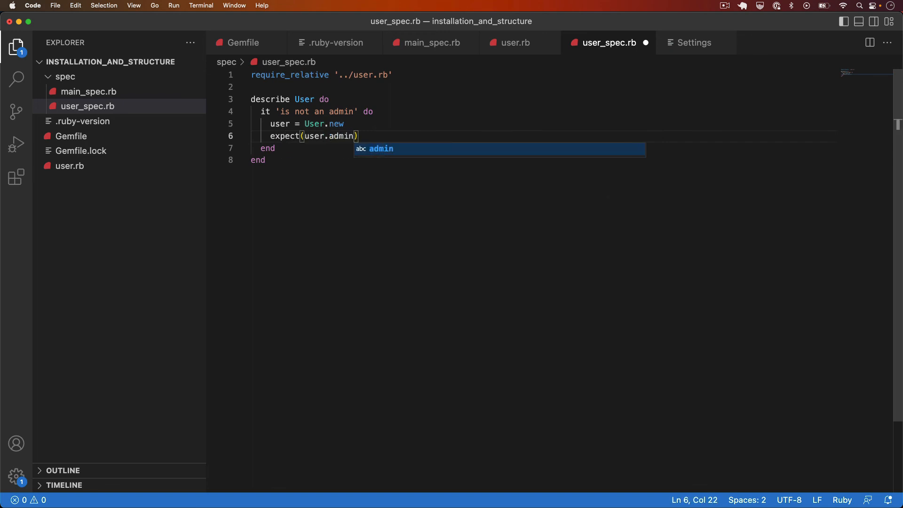
{"action": "type", "text": ".to eq"}
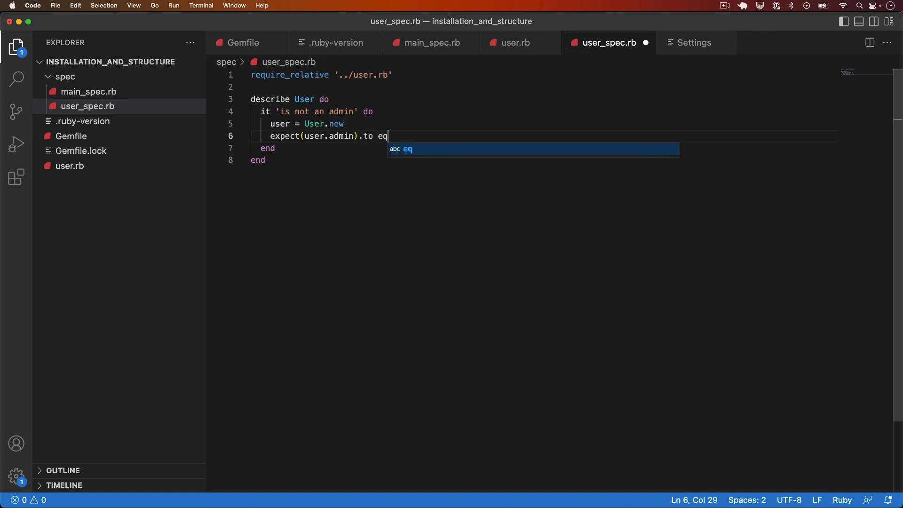
{"action": "type", "text": "(false"}
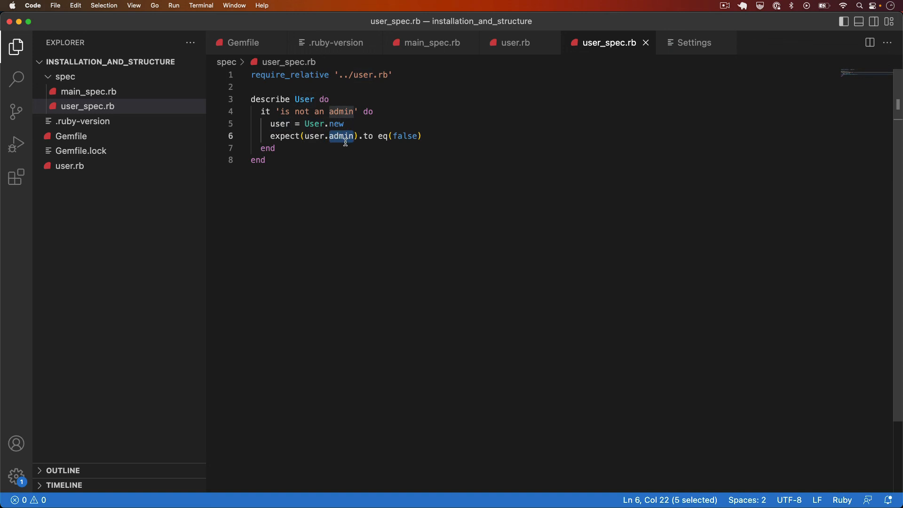
{"action": "mouse_move", "coordinate": [425, 137]}
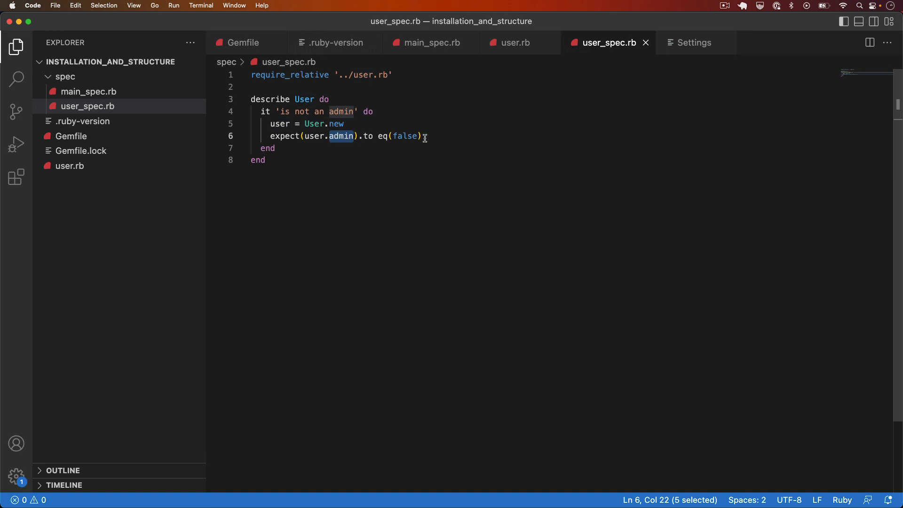
{"action": "left_click", "coordinate": [423, 136]}
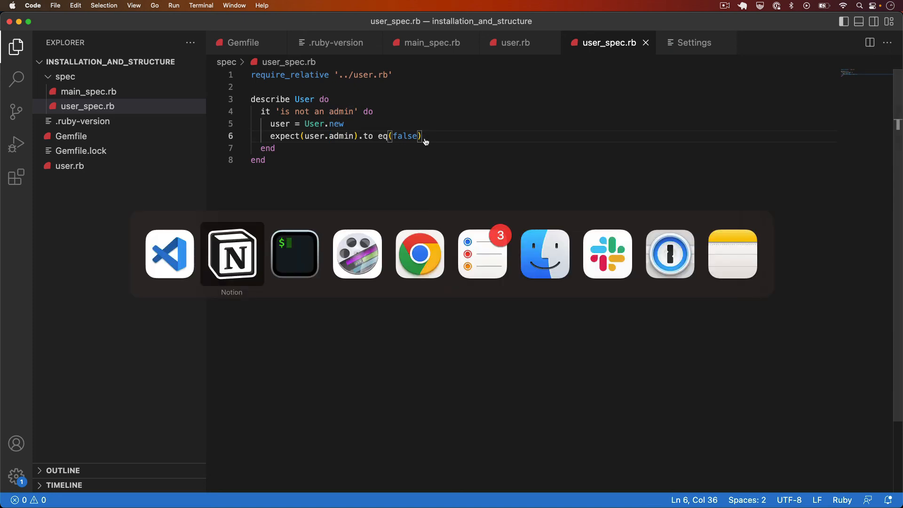
Step: Run bundle exec rspec in iTerm2, confirm 2 examples and 0 failures, then return to VS Code
{"action": "left_click", "coordinate": [294, 254]}
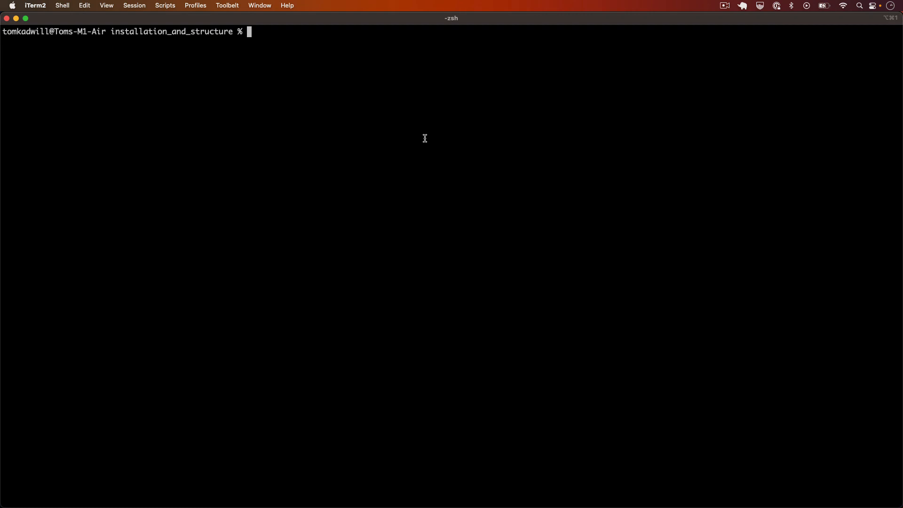
{"action": "type", "text": "bundle exec rspec"}
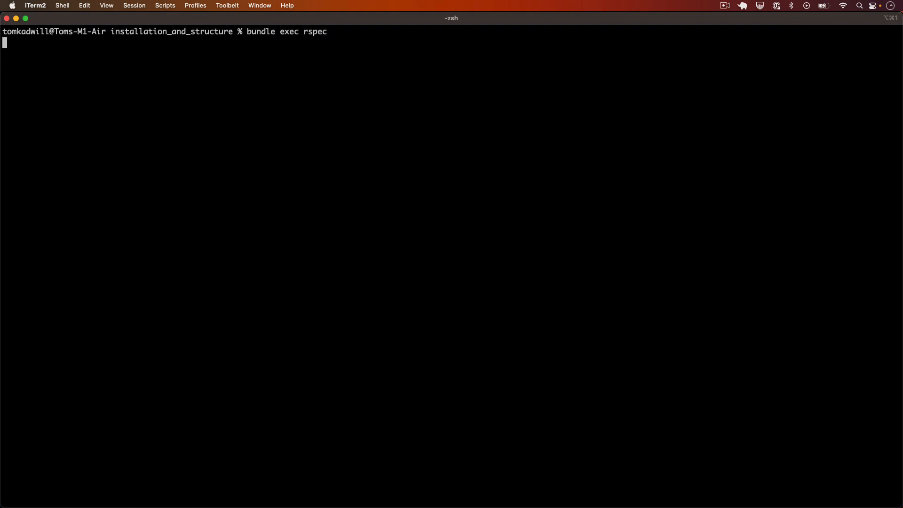
{"action": "key", "text": "Return"}
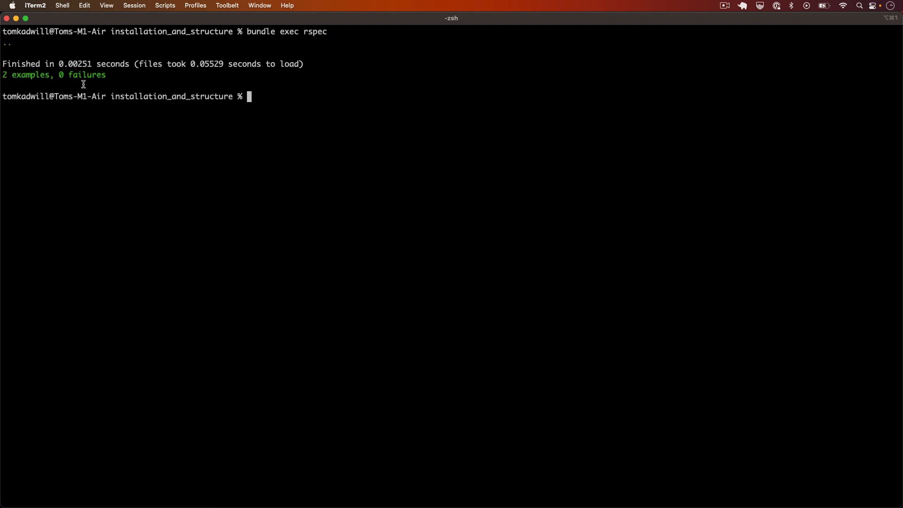
{"action": "mouse_move", "coordinate": [45, 77]}
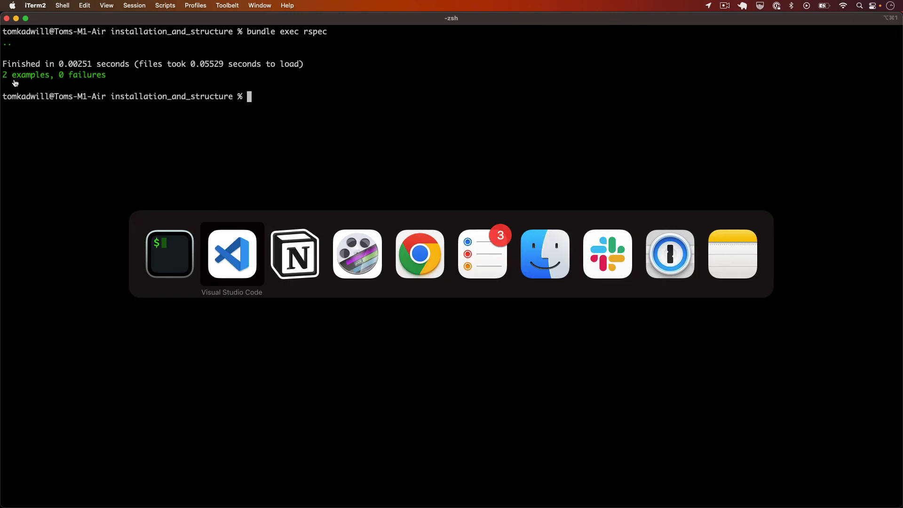
{"action": "left_click", "coordinate": [231, 254]}
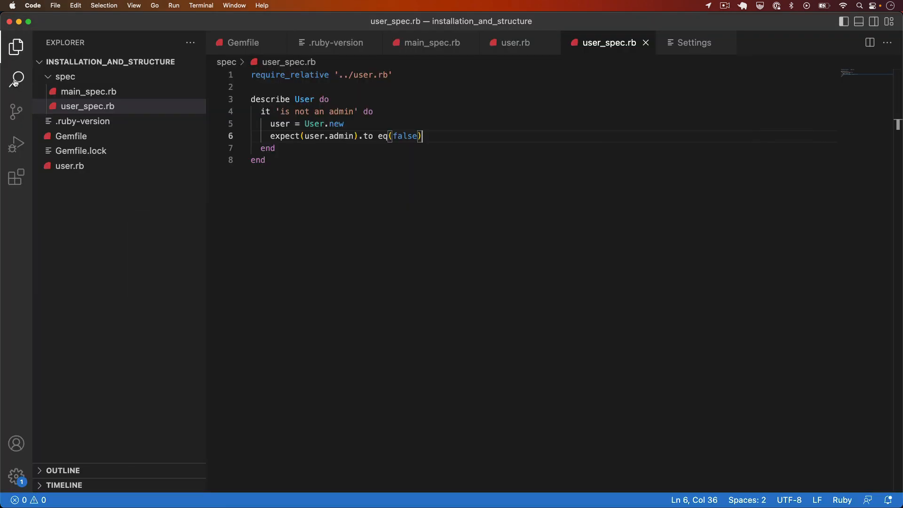
{"action": "left_click", "coordinate": [514, 41]}
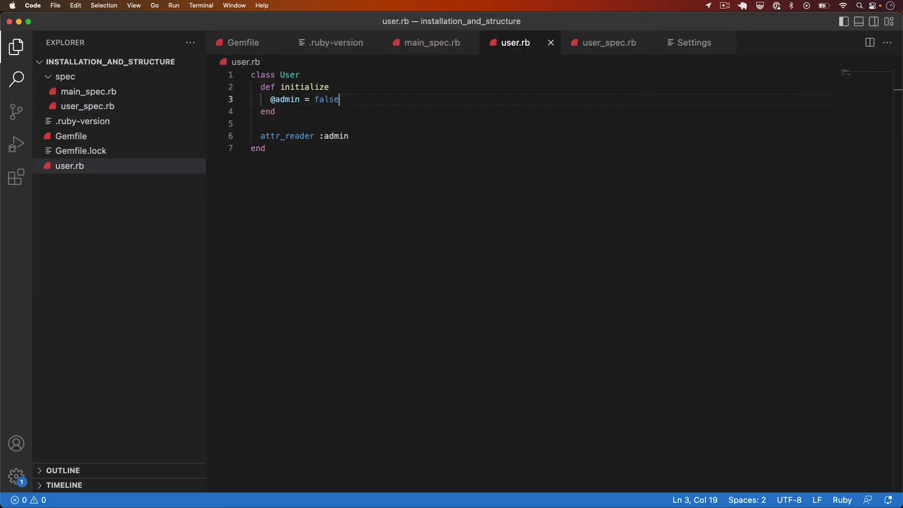
{"action": "key", "text": "Backspace"}
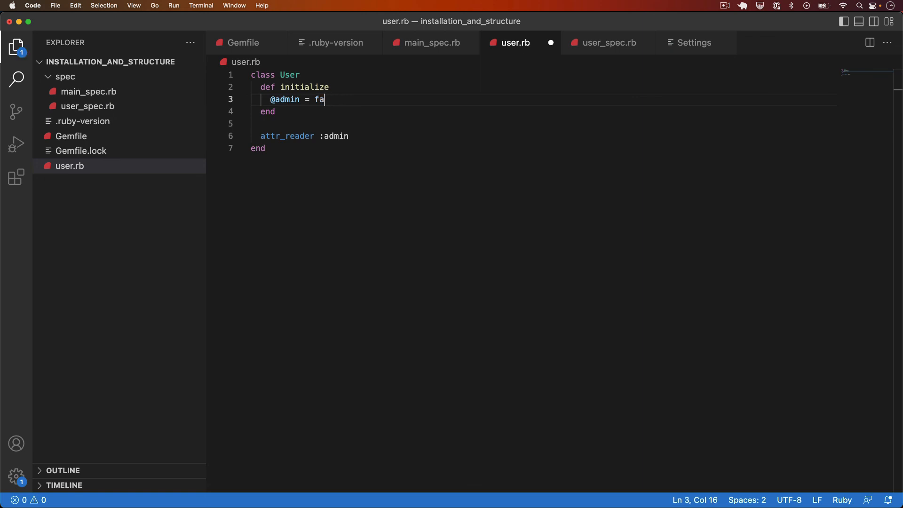
{"action": "type", "text": "true"}
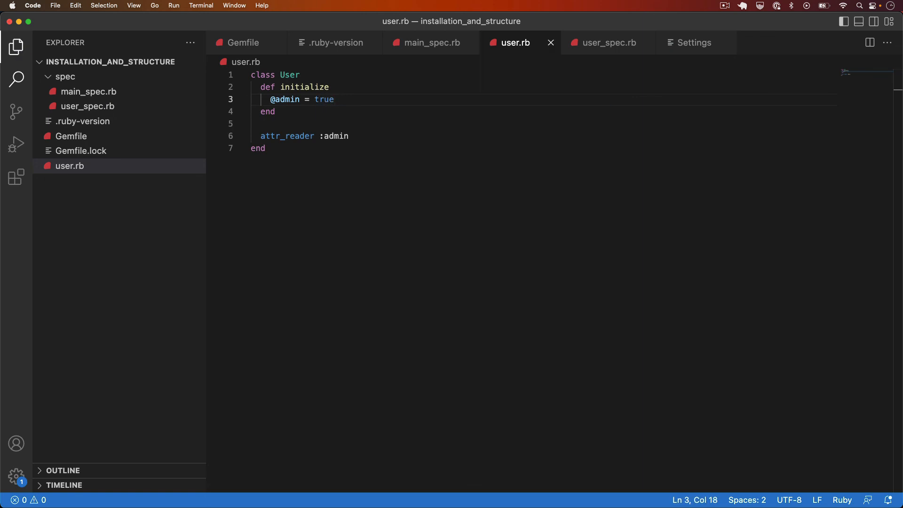
{"action": "left_click", "coordinate": [608, 43]}
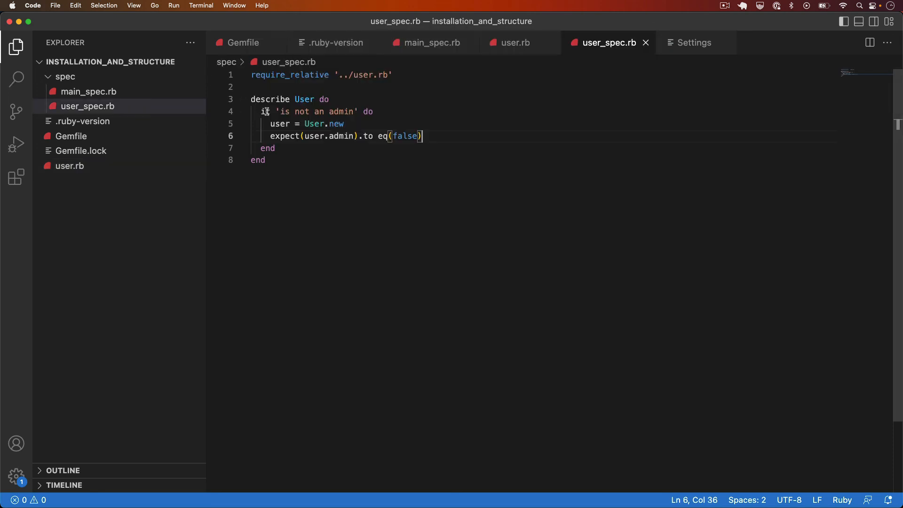
{"action": "mouse_move", "coordinate": [409, 136]}
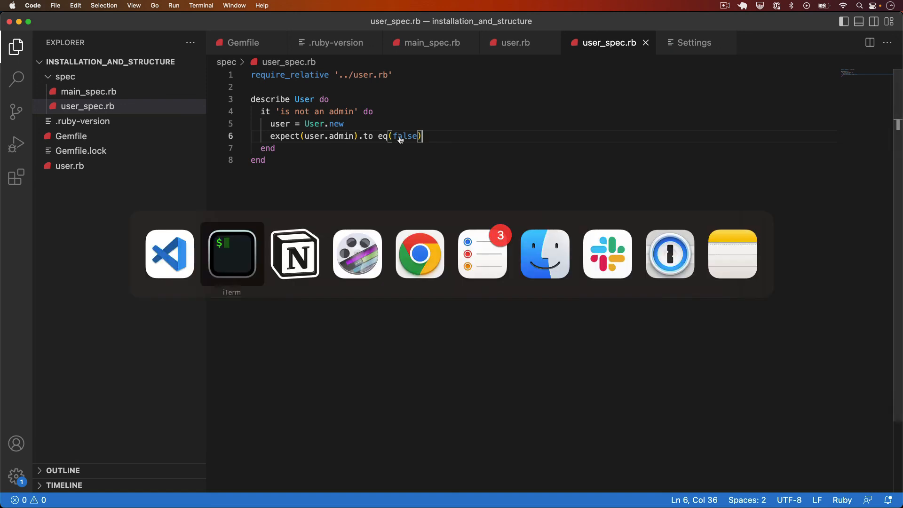
Step: Rerun bundle exec rspec in iTerm2 and see 'is not an admin' fail: expected false, got true
{"action": "left_click", "coordinate": [231, 254]}
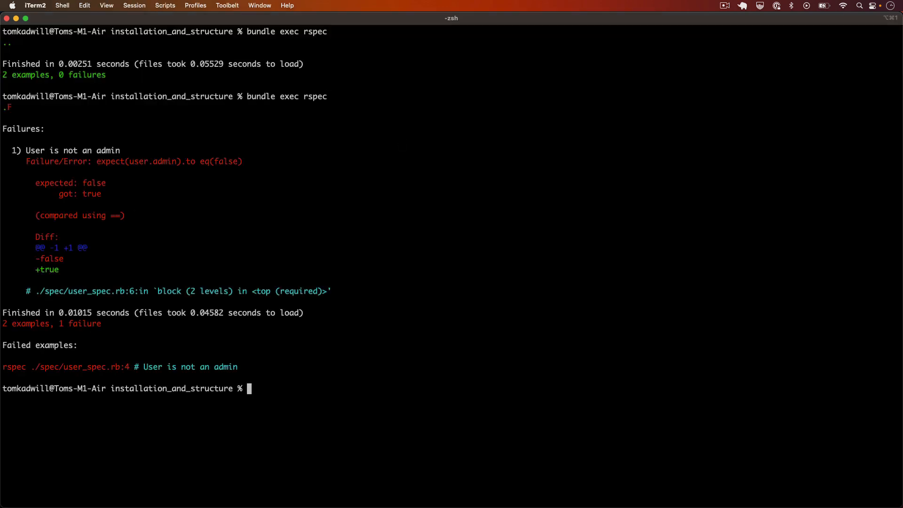
{"action": "mouse_move", "coordinate": [139, 289]}
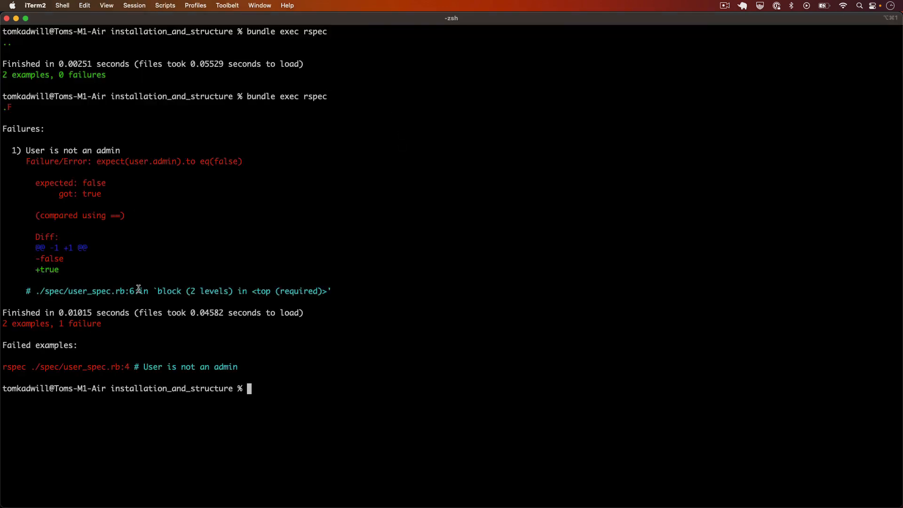
{"action": "mouse_move", "coordinate": [107, 206]}
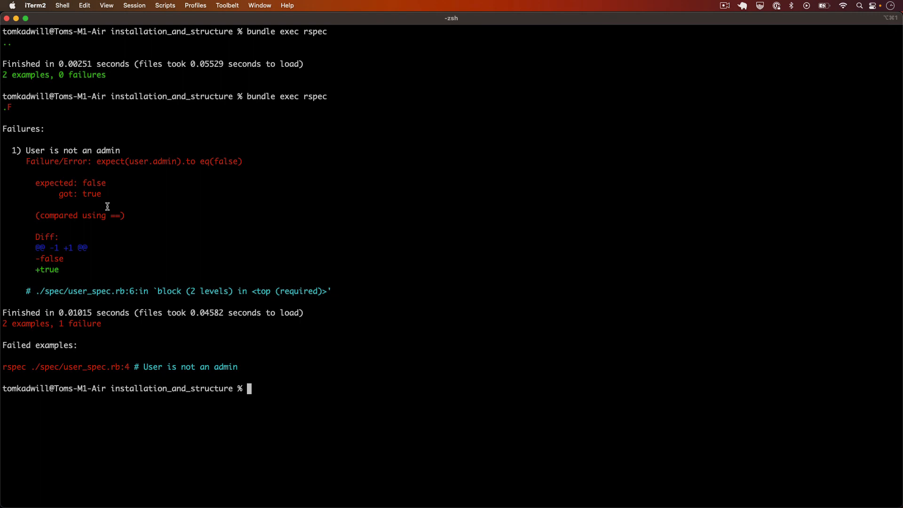